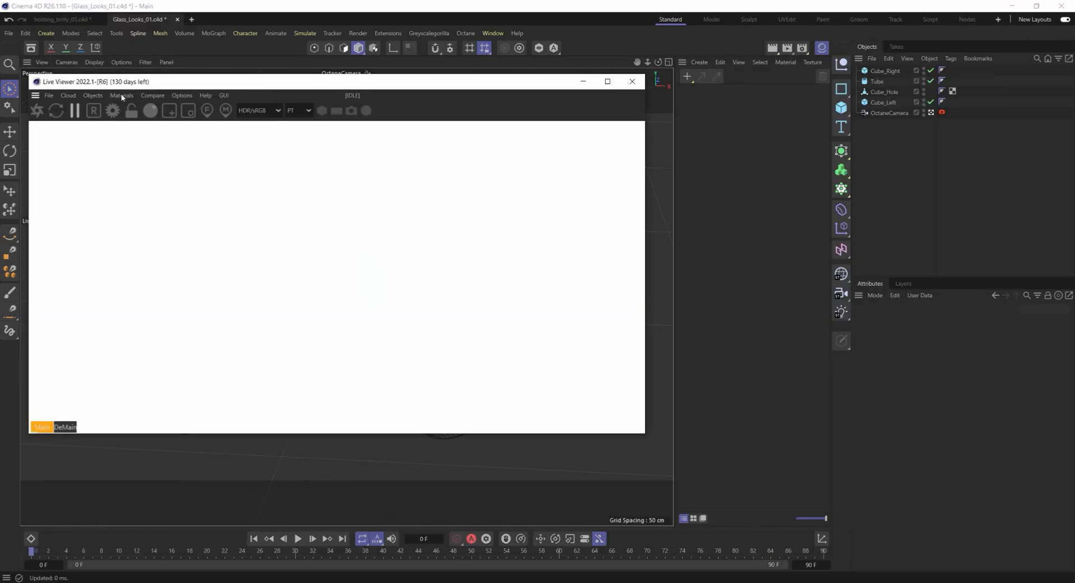
# - Create a new Octane Specular material from the Live Viewer's Materials menu
pyautogui.click(122, 95)
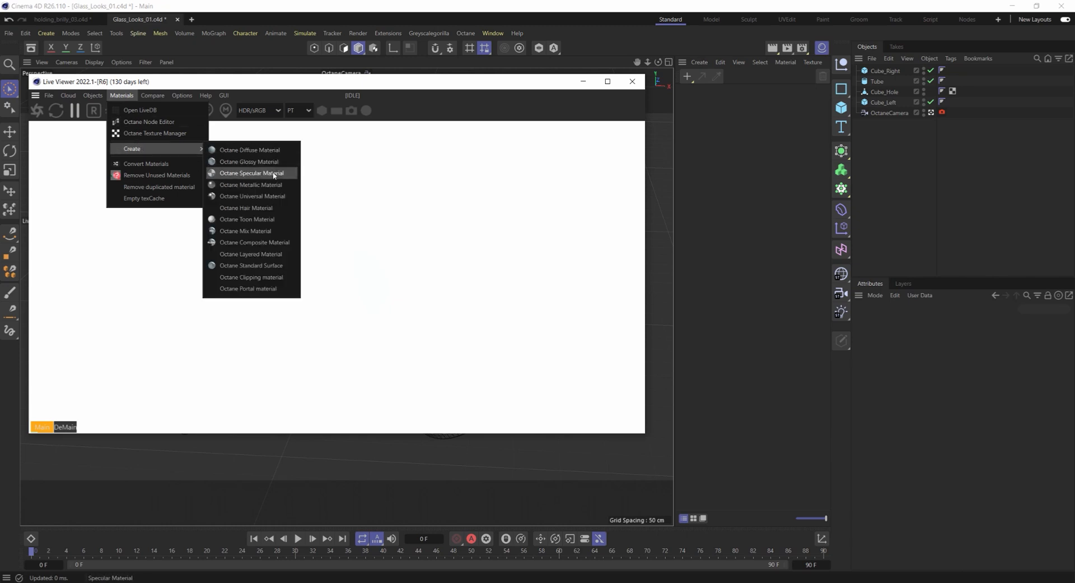
pyautogui.click(252, 172)
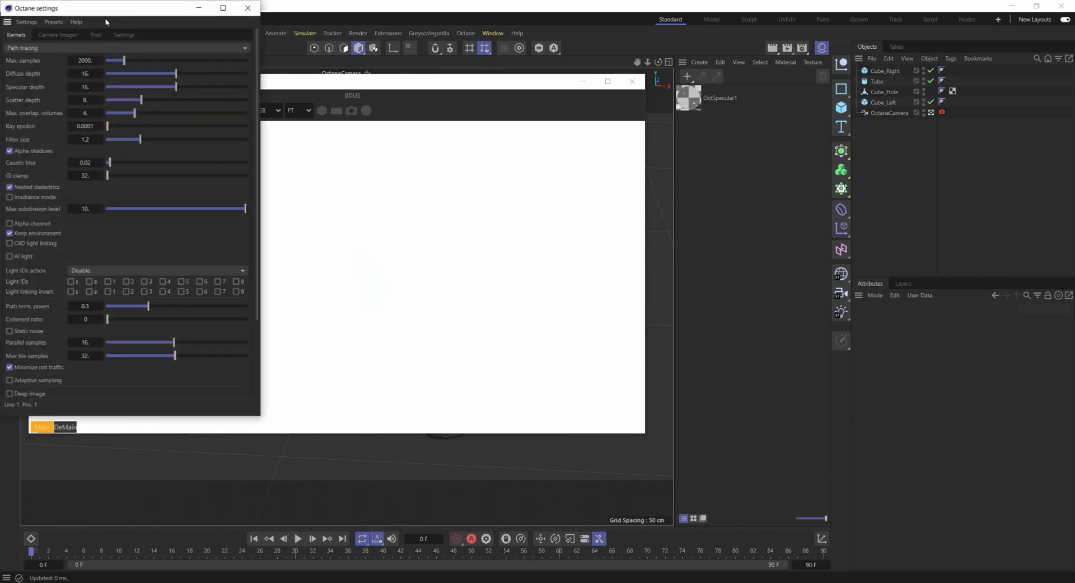
# - Review the render kernel's maximum samples in Octane settings, then close them
pyautogui.moveTo(103, 8); pyautogui.dragTo(309, 78)
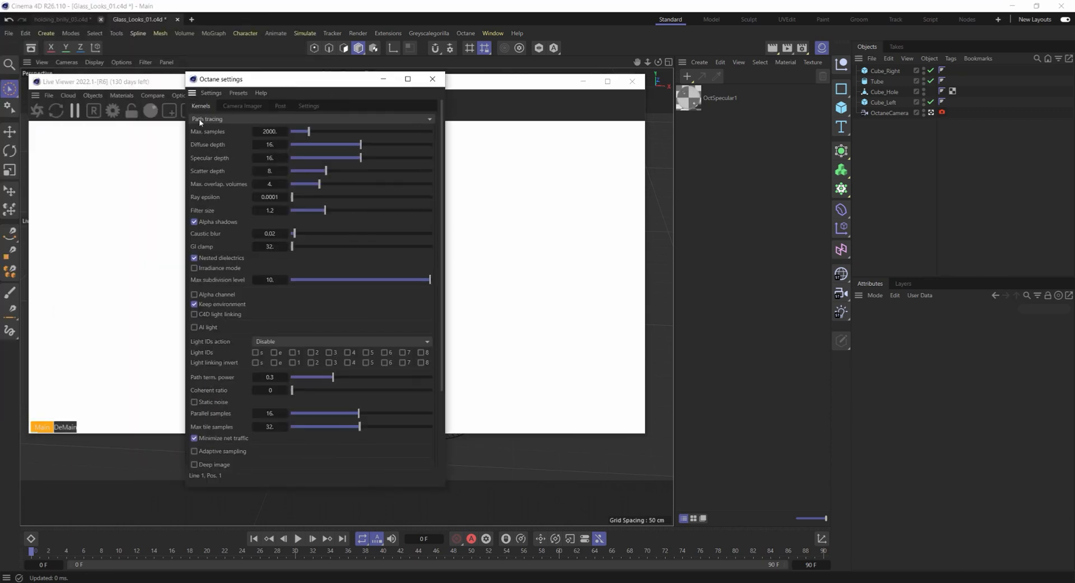
pyautogui.moveTo(376, 179)
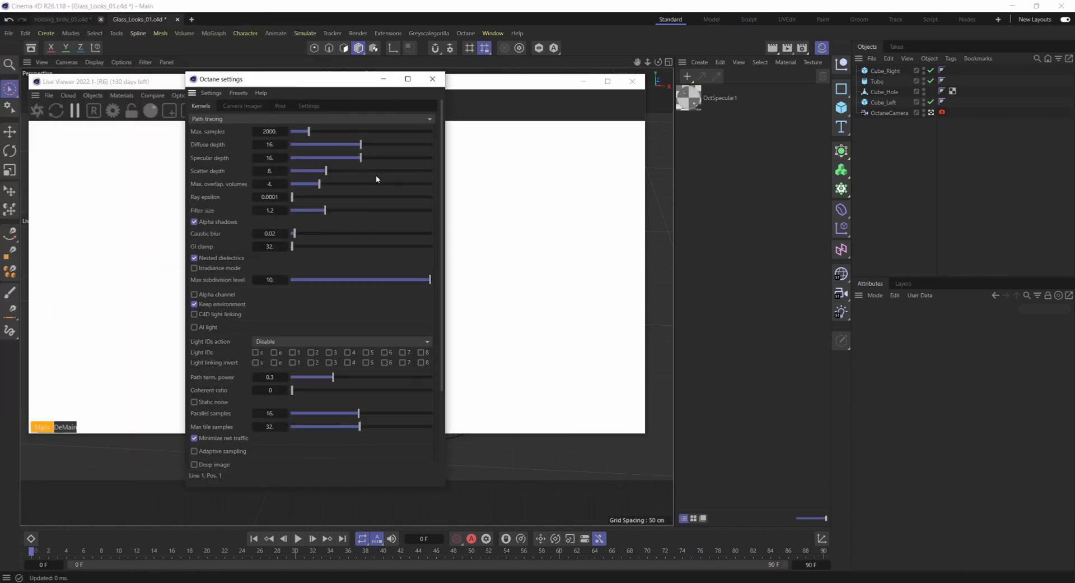
pyautogui.moveTo(286, 144)
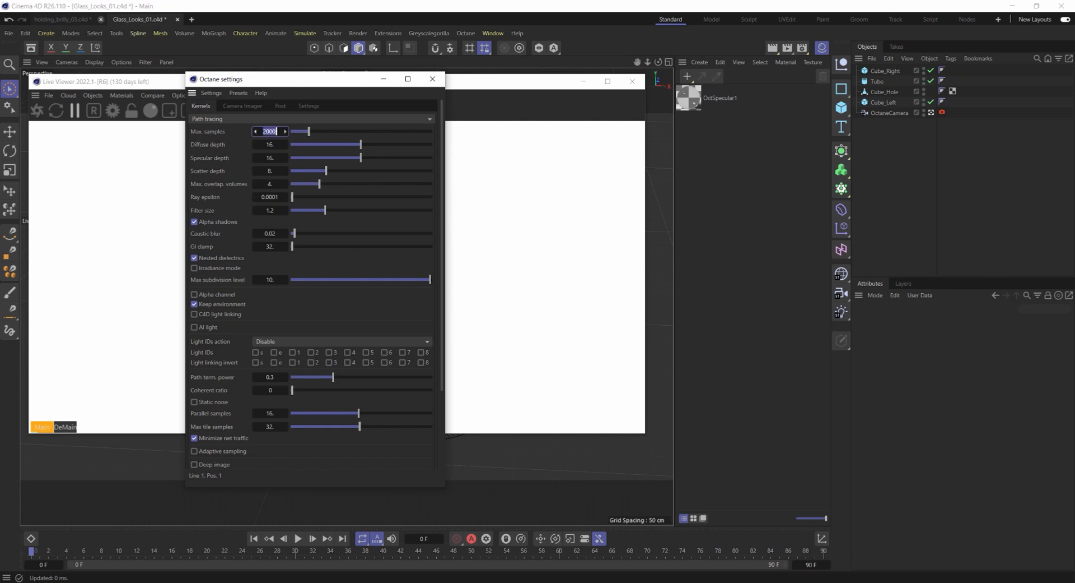
pyautogui.tripleClick(269, 131)
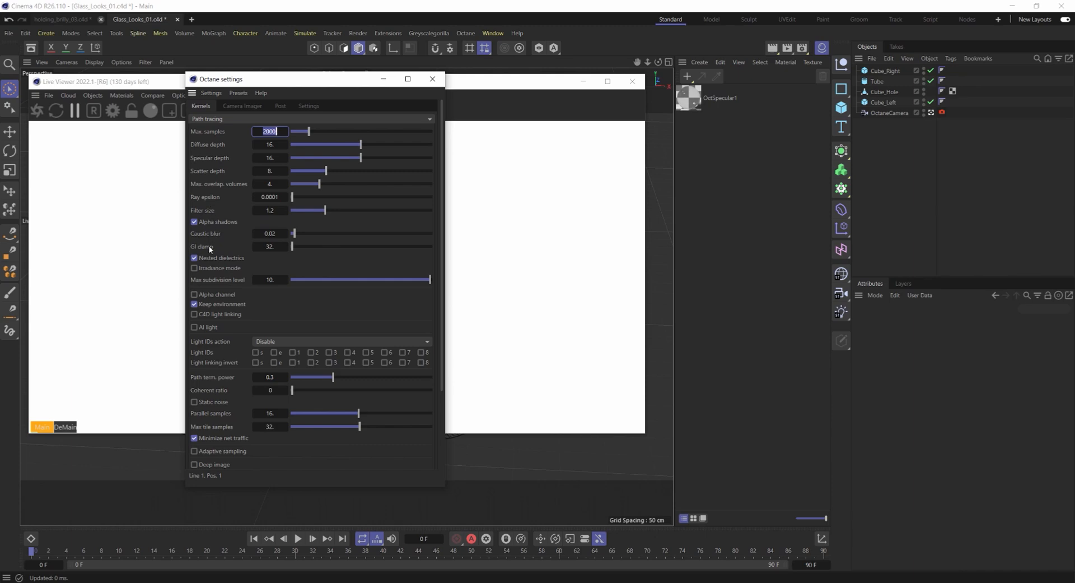
pyautogui.click(432, 79)
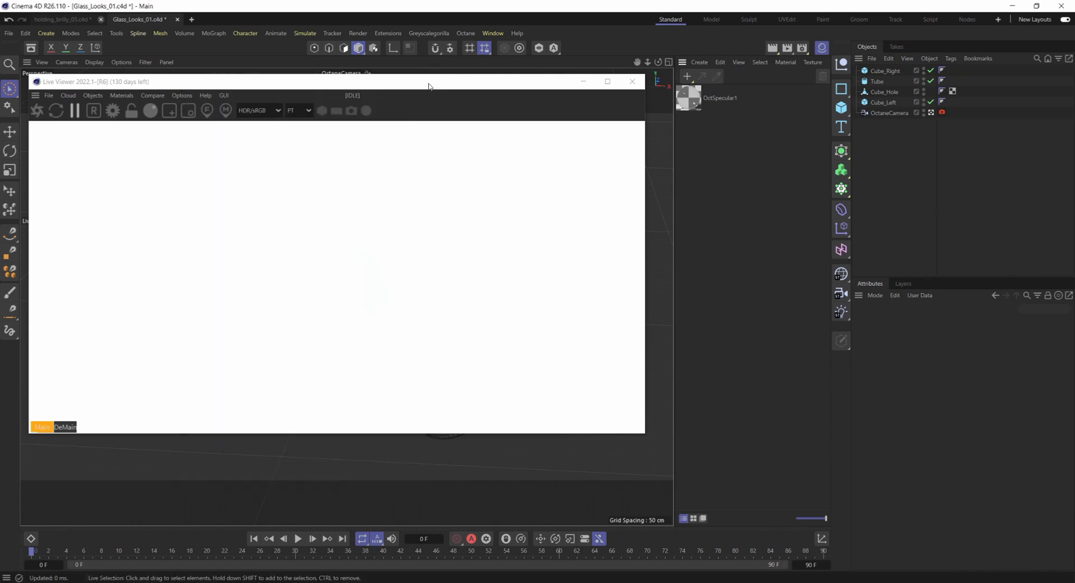
# - Open OctSpecular1 in the Material Editor and toggle Fake shadows on and back off
pyautogui.doubleClick(687, 98)
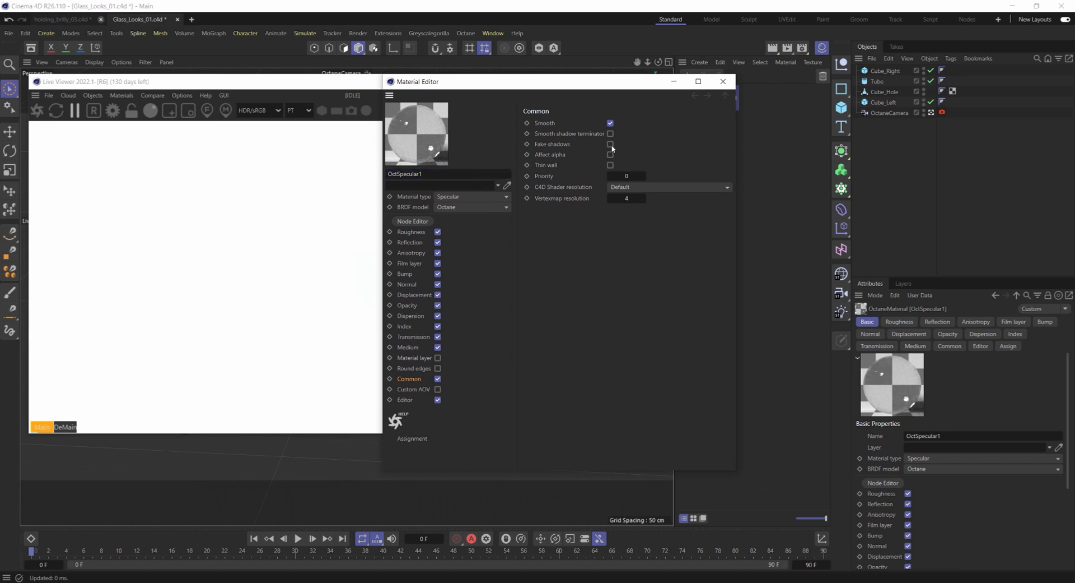
pyautogui.click(609, 144)
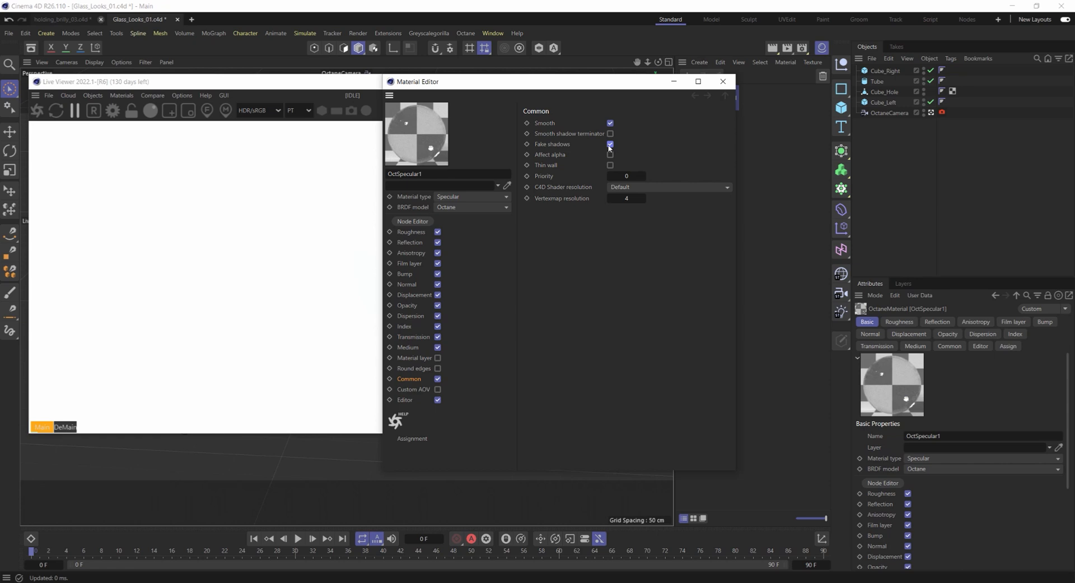
pyautogui.click(610, 144)
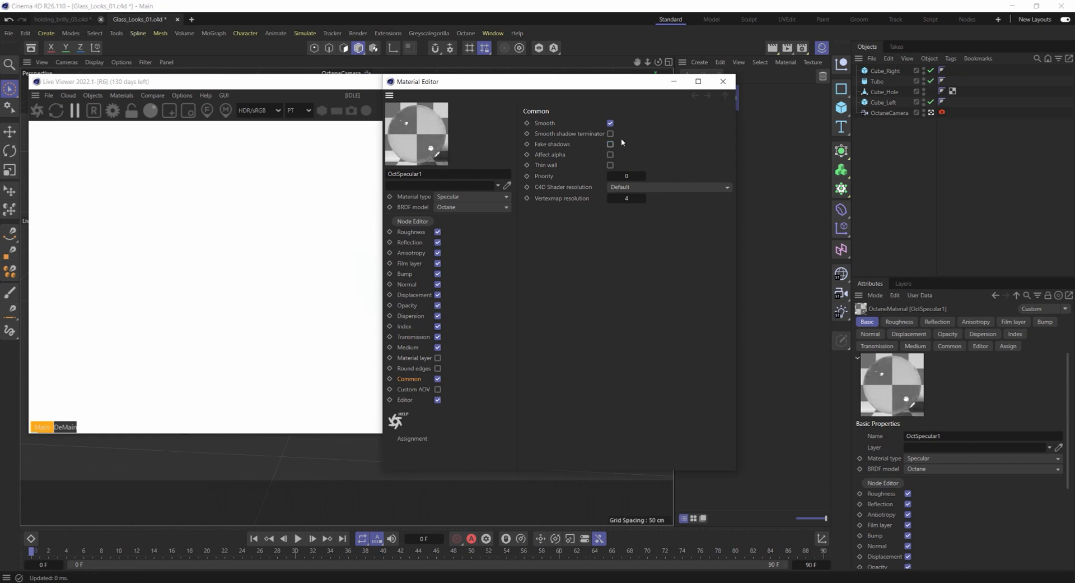
pyautogui.moveTo(485, 147)
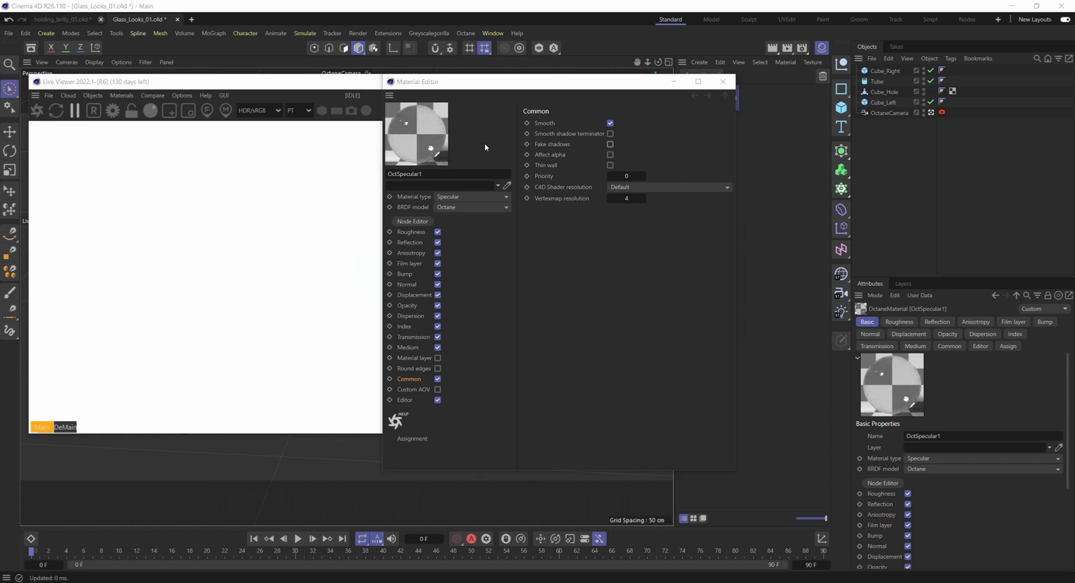
pyautogui.moveTo(723, 82)
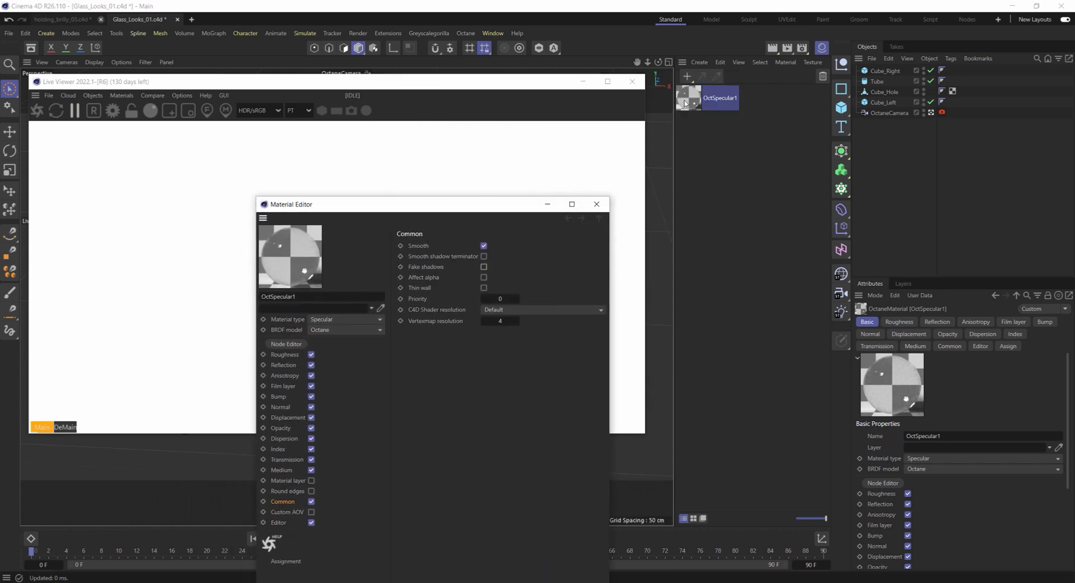
# - Apply OctSpecular1 to the scene objects and open it in the Octane Node Editor via Roughness
pyautogui.click(952, 71)
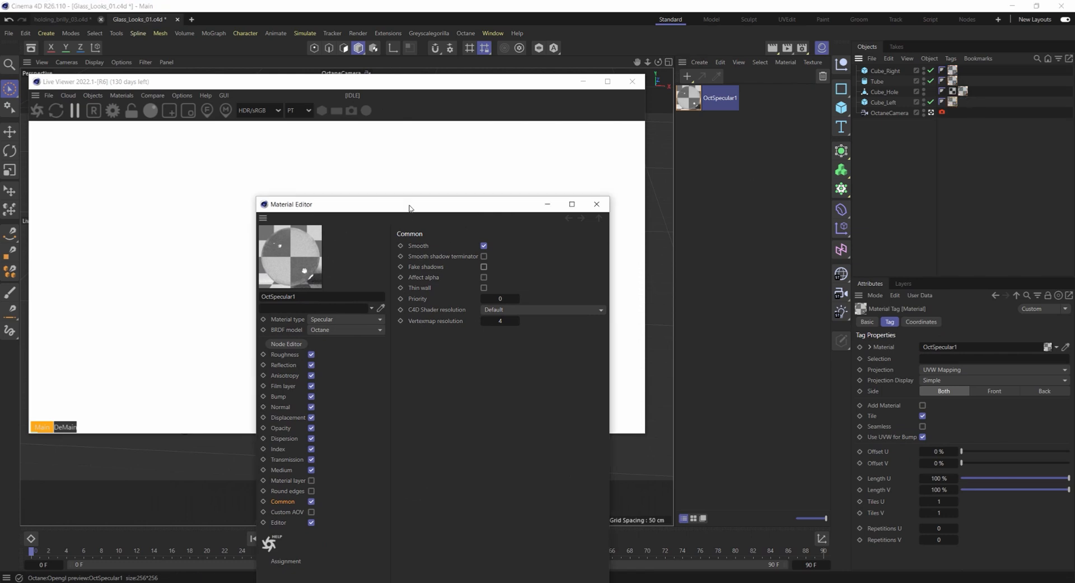
pyautogui.moveTo(408, 204); pyautogui.dragTo(408, 135)
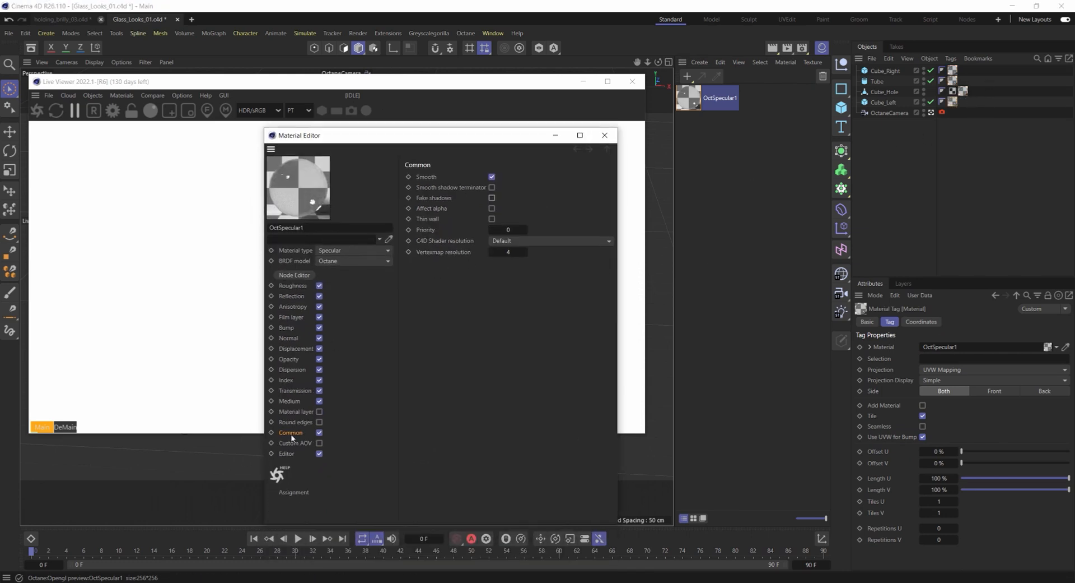
pyautogui.click(293, 284)
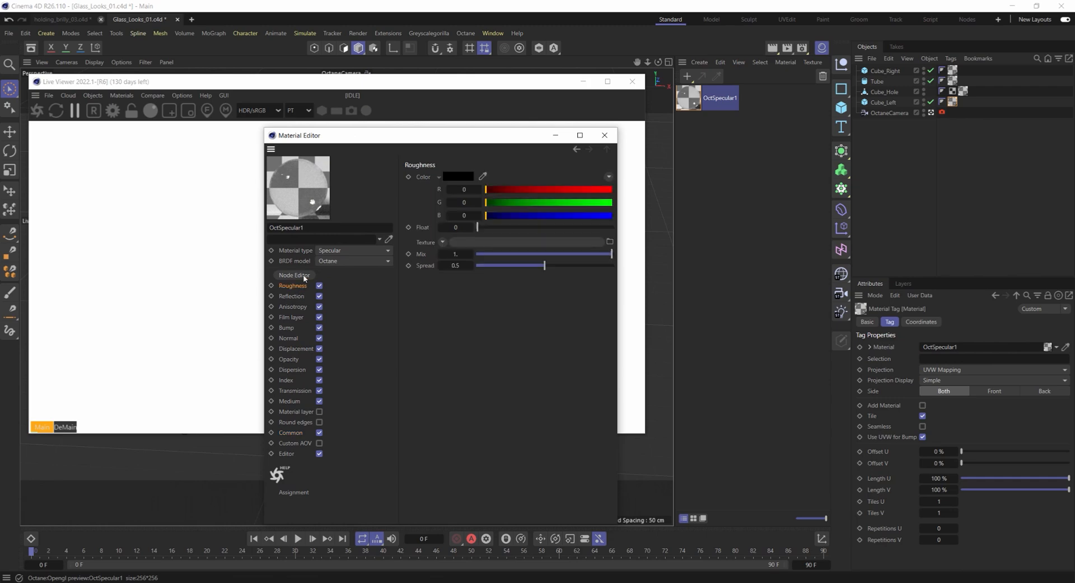
pyautogui.click(294, 275)
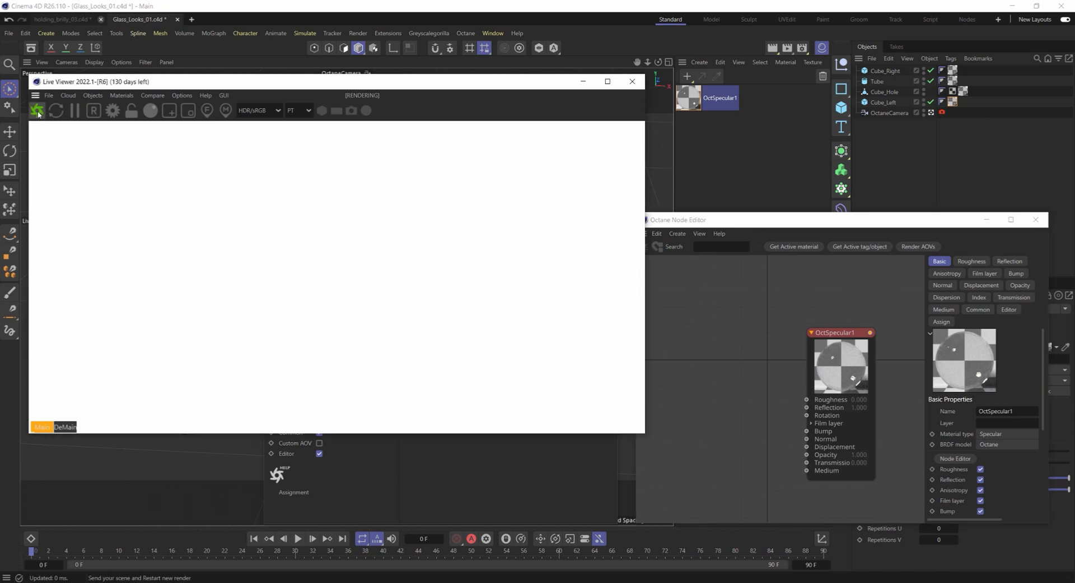
# - Restart the live render and add Octane texture environments, one loading an HDRI image
pyautogui.click(92, 95)
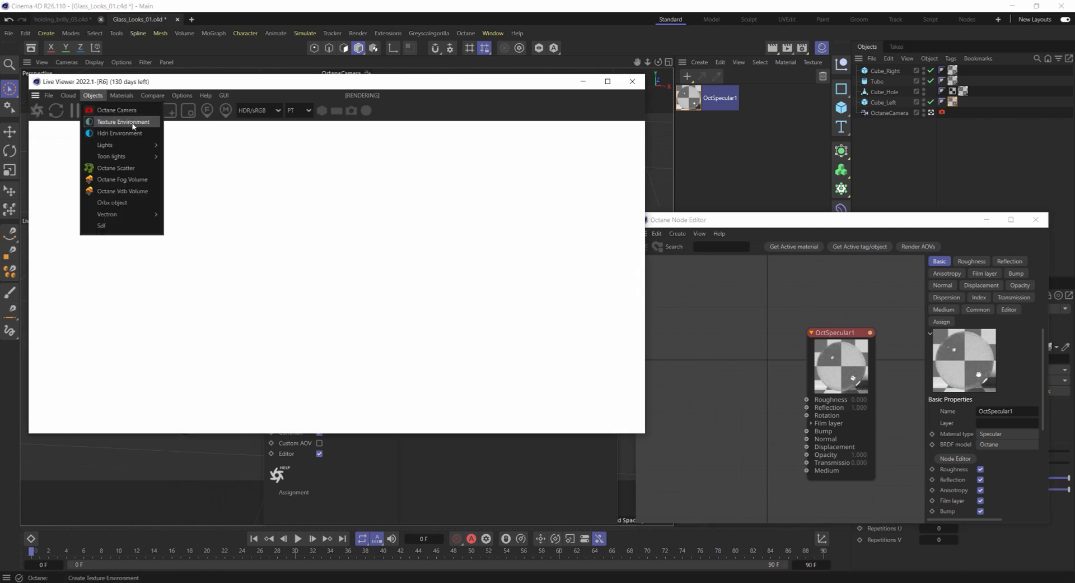
pyautogui.click(125, 121)
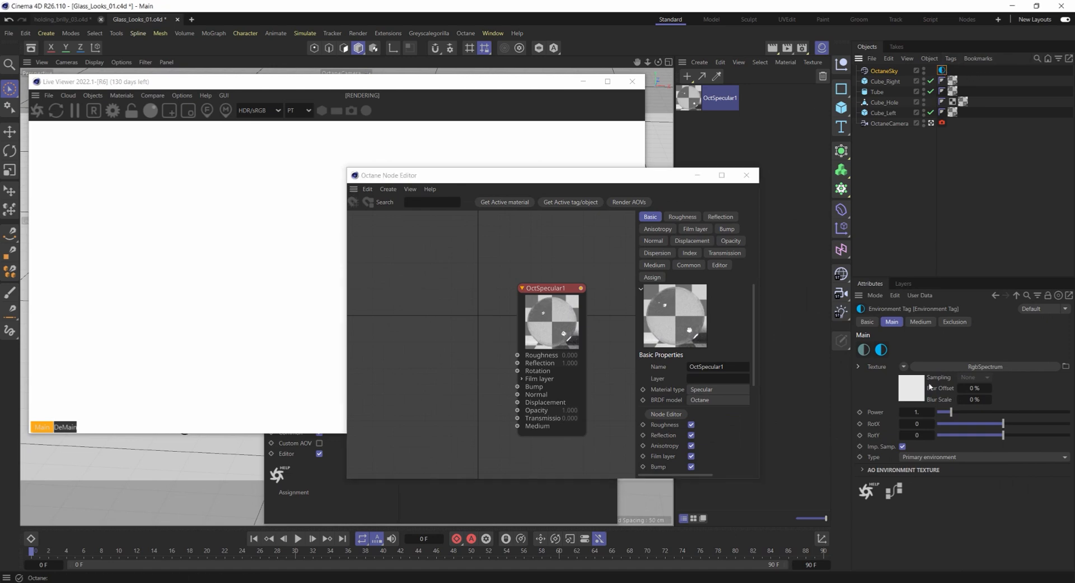
pyautogui.click(905, 347)
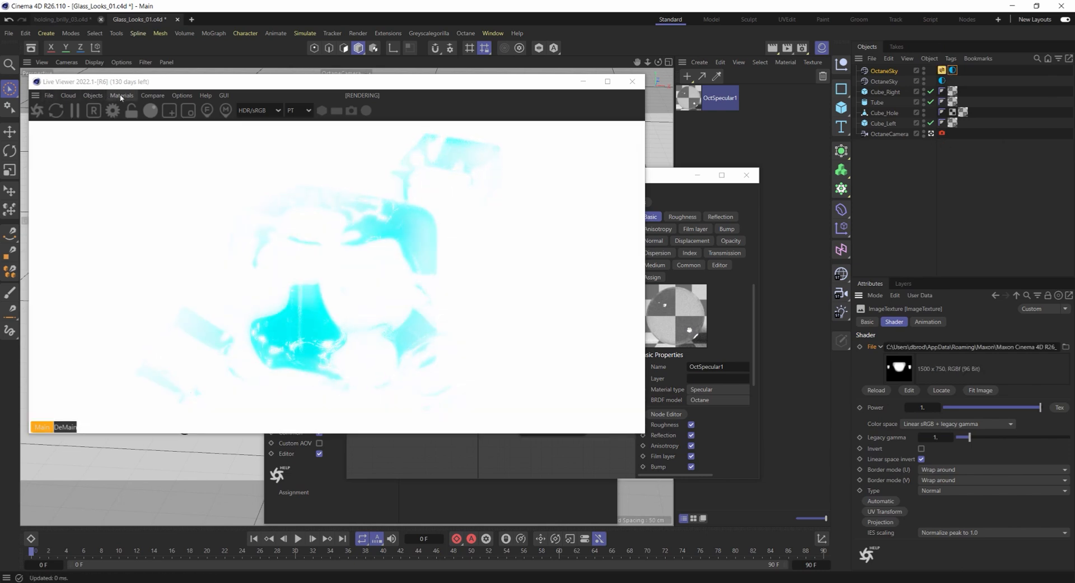
# - Add a new Octane camera to the scene to frame the glass shapes
pyautogui.click(92, 95)
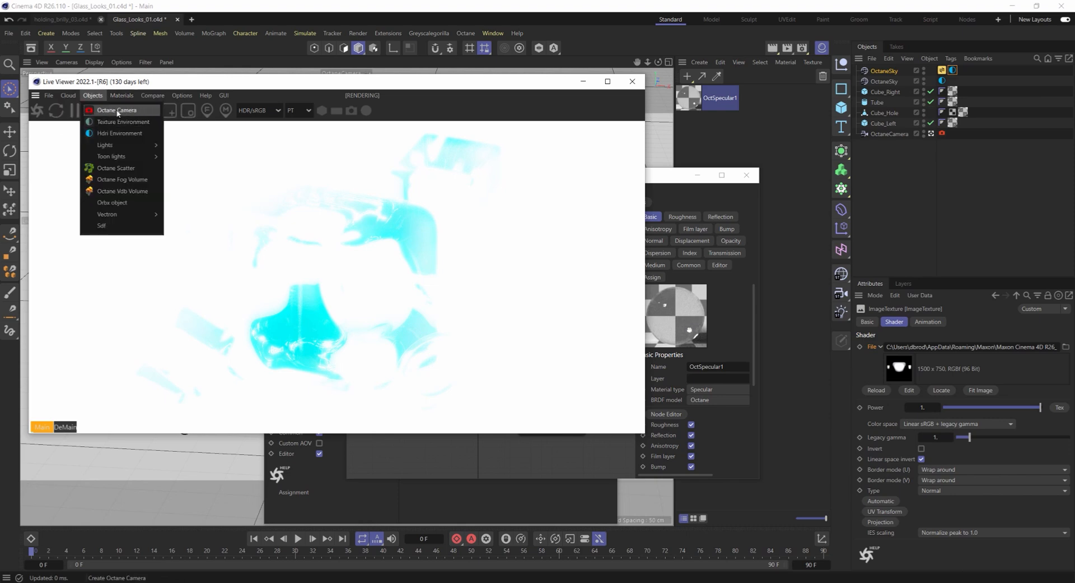
pyautogui.click(119, 111)
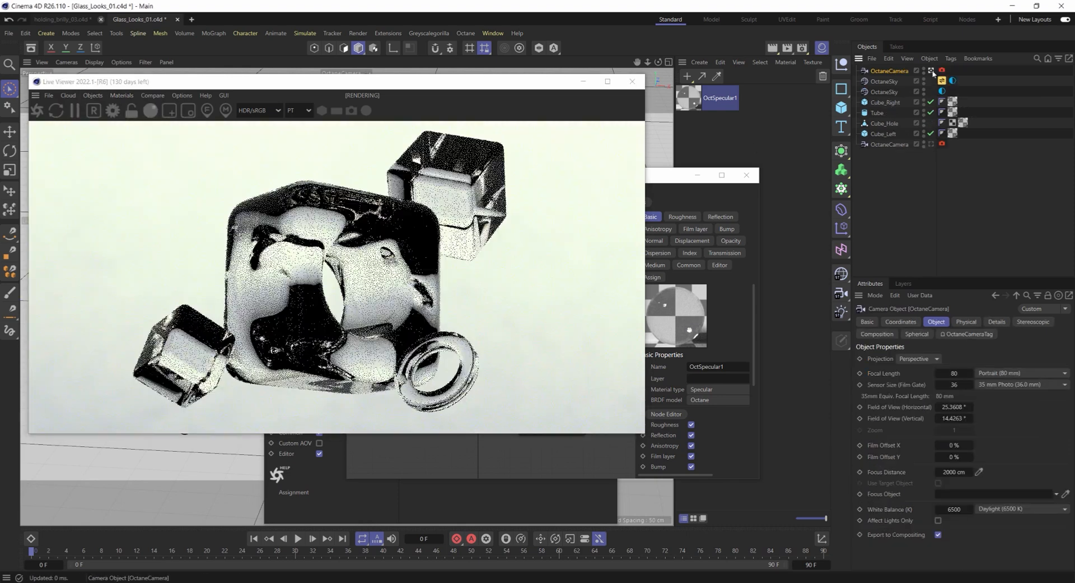
pyautogui.click(941, 70)
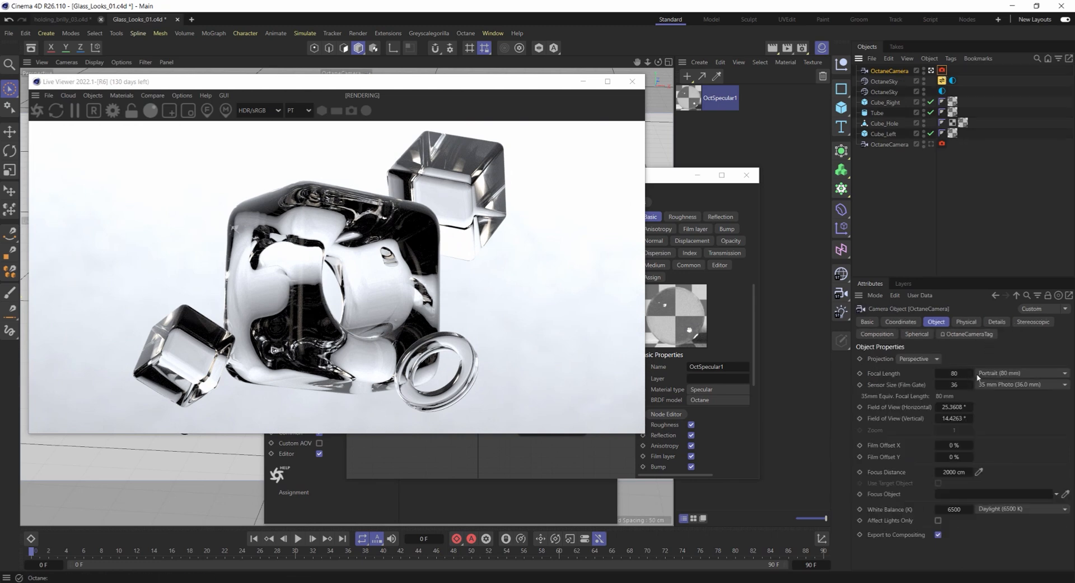
# - Set the sky's environment type so the glass renders against a black backdrop
pyautogui.click(889, 144)
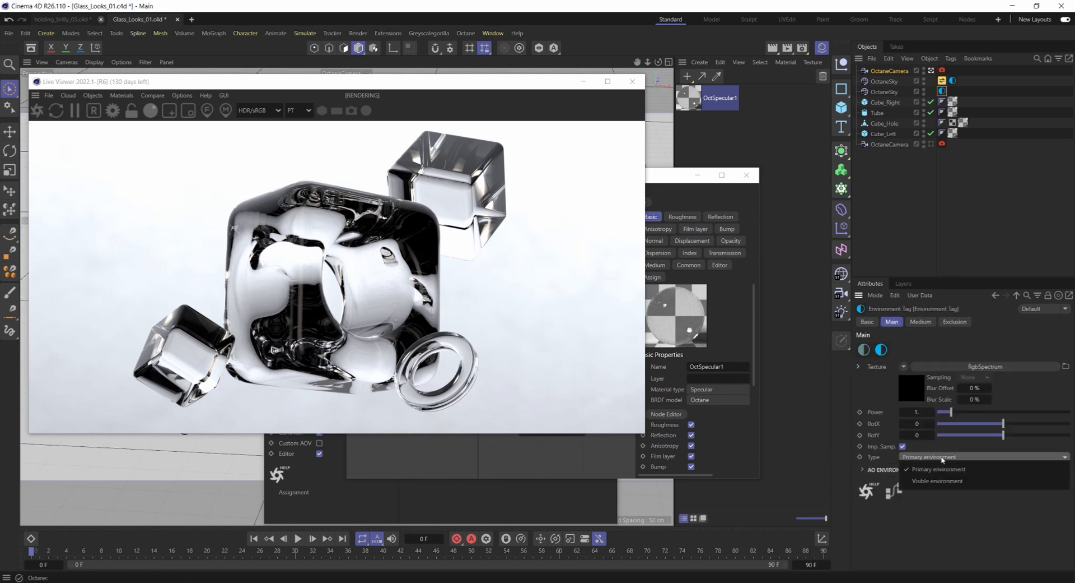
pyautogui.click(937, 480)
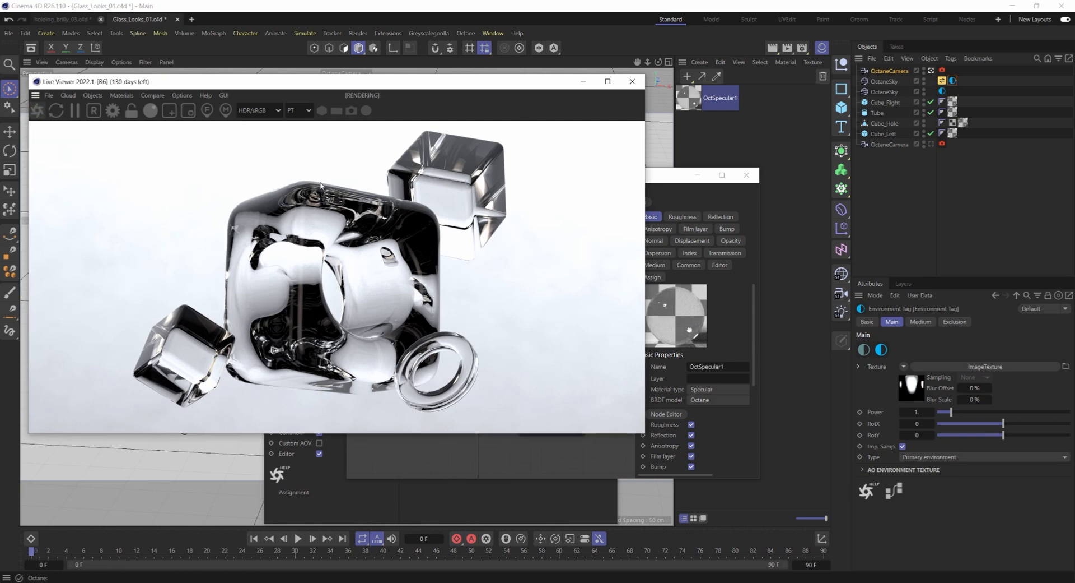
pyautogui.click(665, 414)
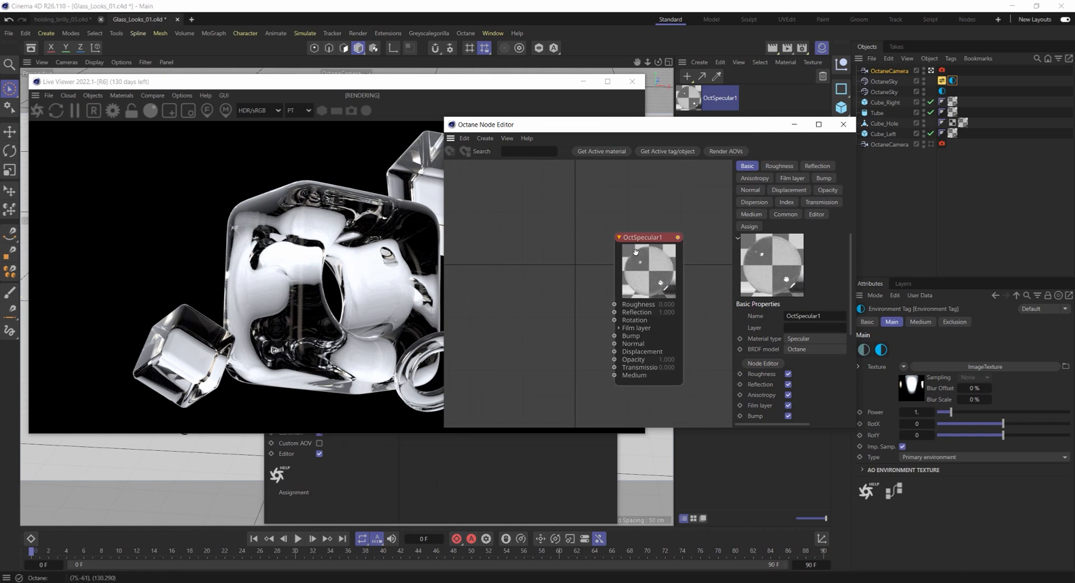
# - Set the glass material's dispersion coefficient to 0.1 for rainbow-coloured edges
pyautogui.click(753, 202)
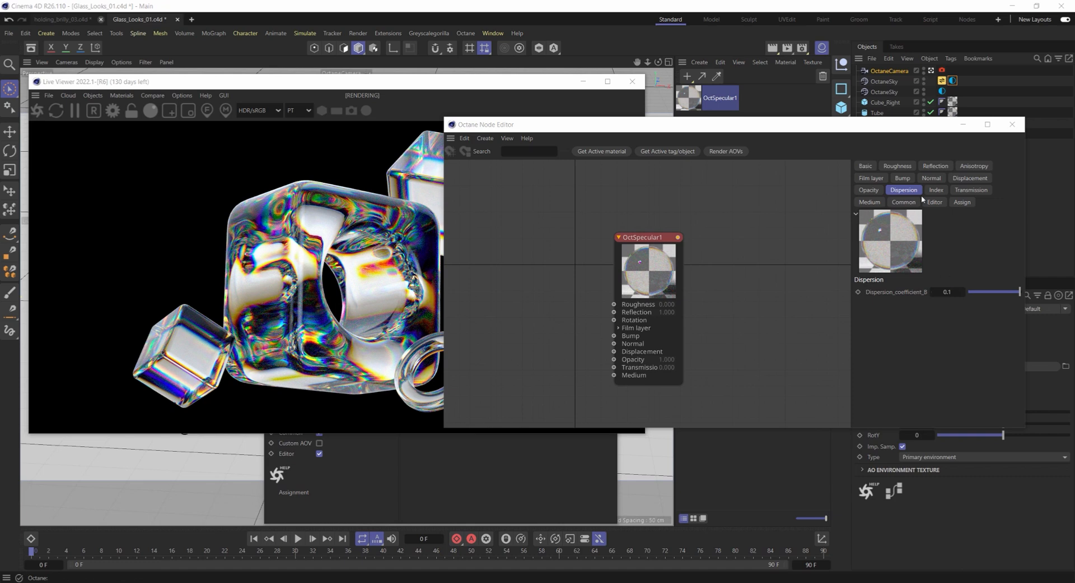
pyautogui.moveTo(487, 124); pyautogui.dragTo(662, 242)
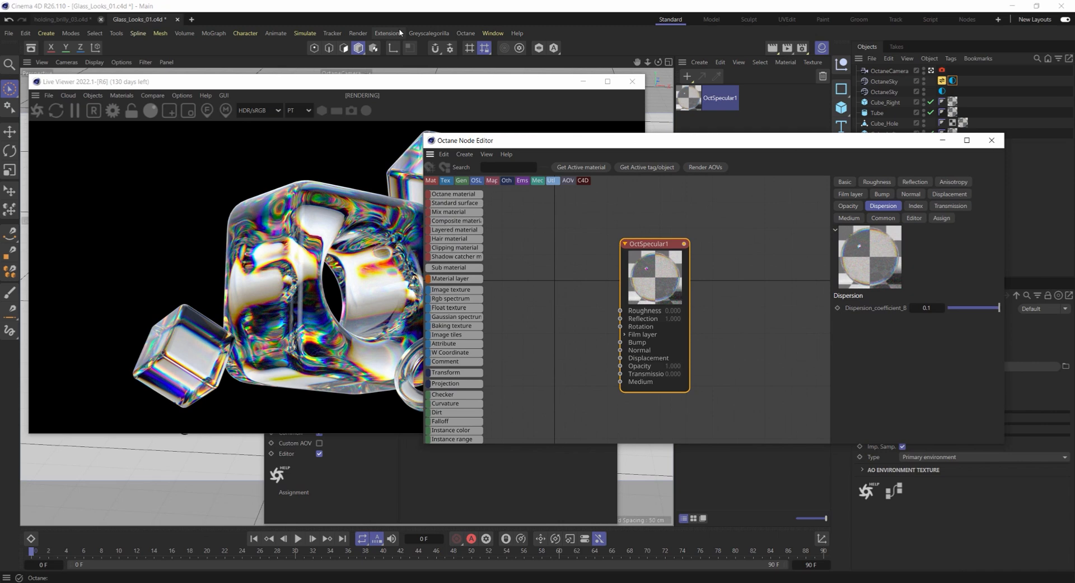
# - Pick the Scratches 02 texture from the Greyscalegorilla Plus Library to drive the glass bump
pyautogui.click(428, 33)
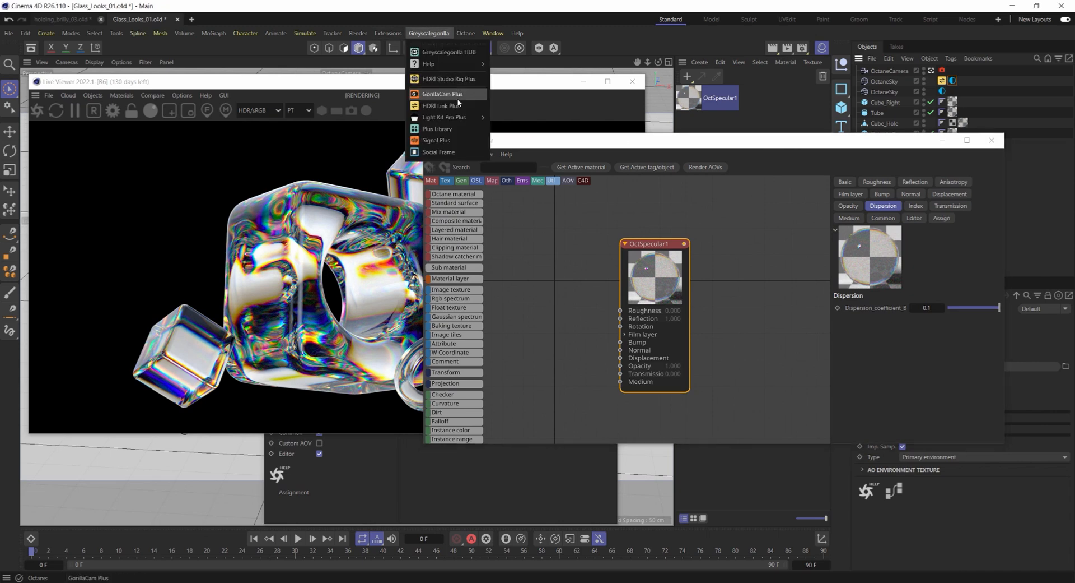
pyautogui.moveTo(446, 106)
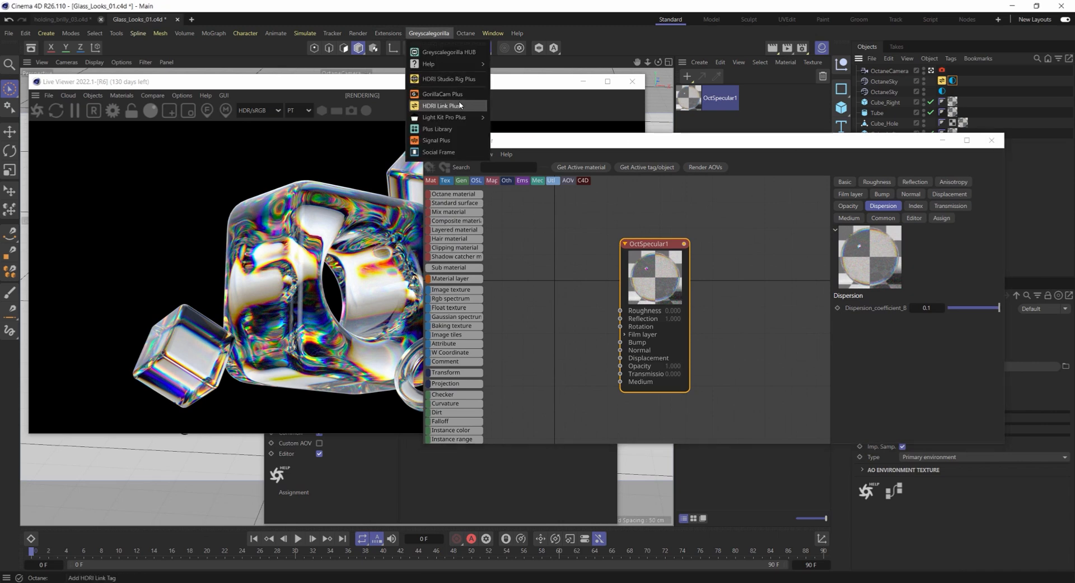
pyautogui.moveTo(437, 140)
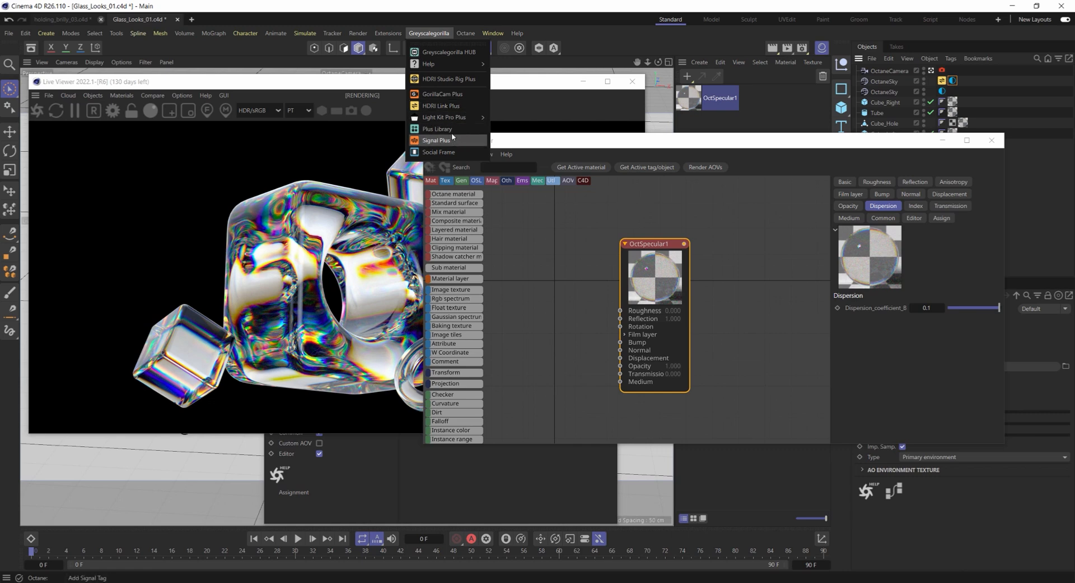
pyautogui.click(437, 129)
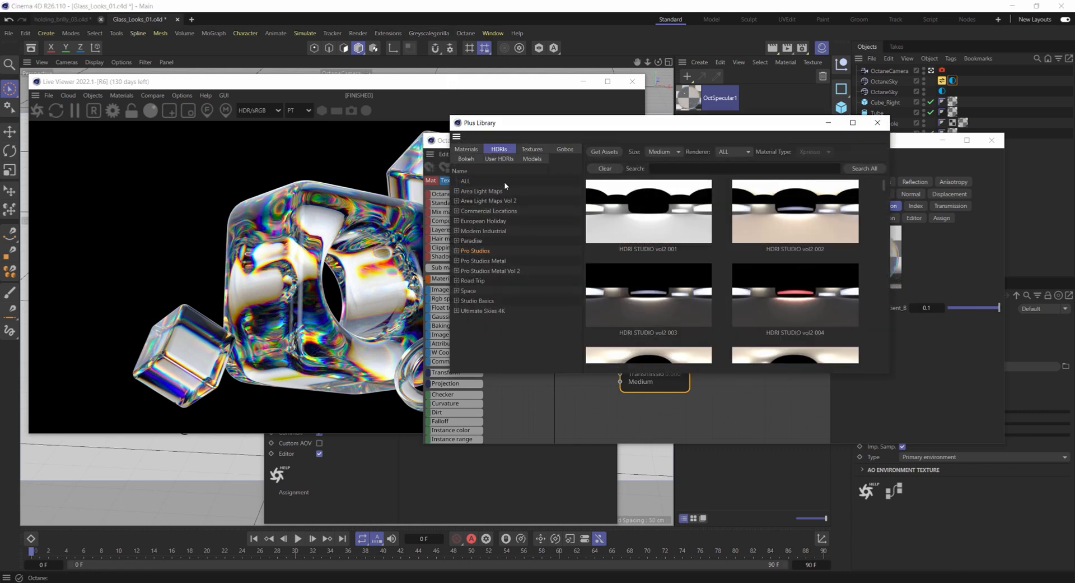
pyautogui.click(532, 149)
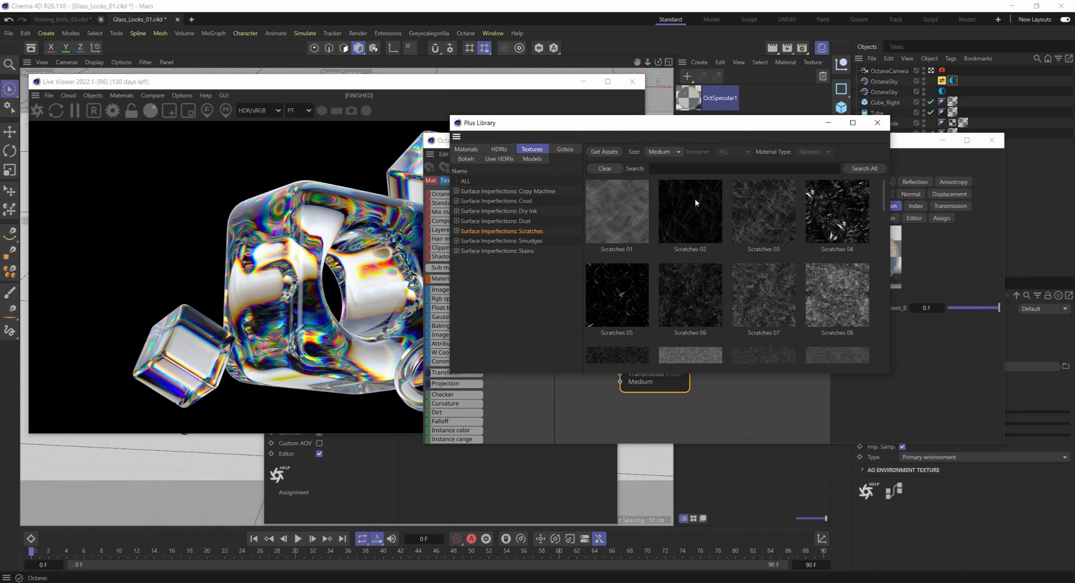
pyautogui.click(689, 210)
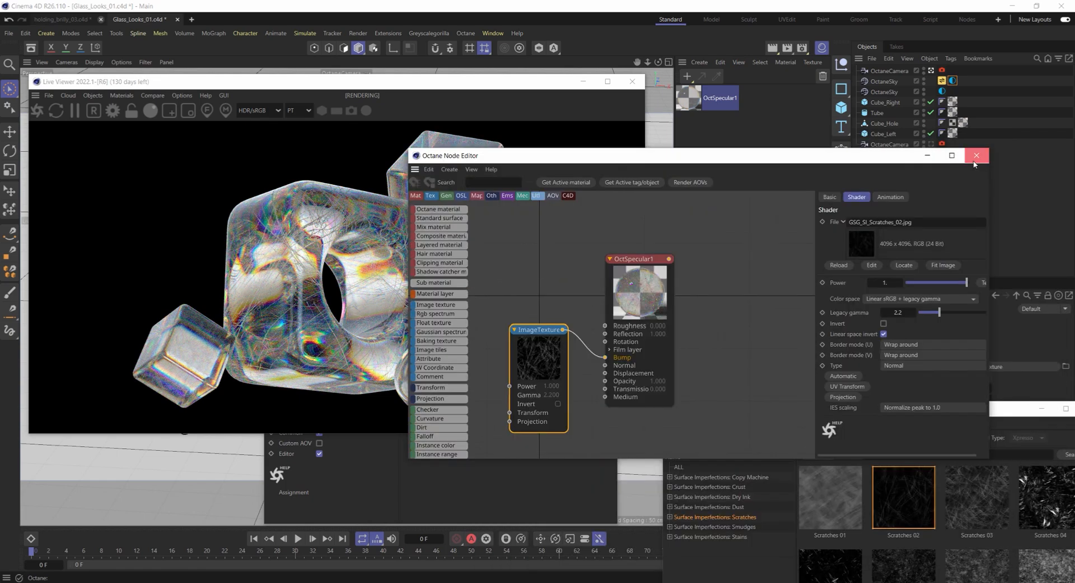
# - Reopen OctSpecular1's node editor and retune its index of refraction with field and slider
pyautogui.click(977, 155)
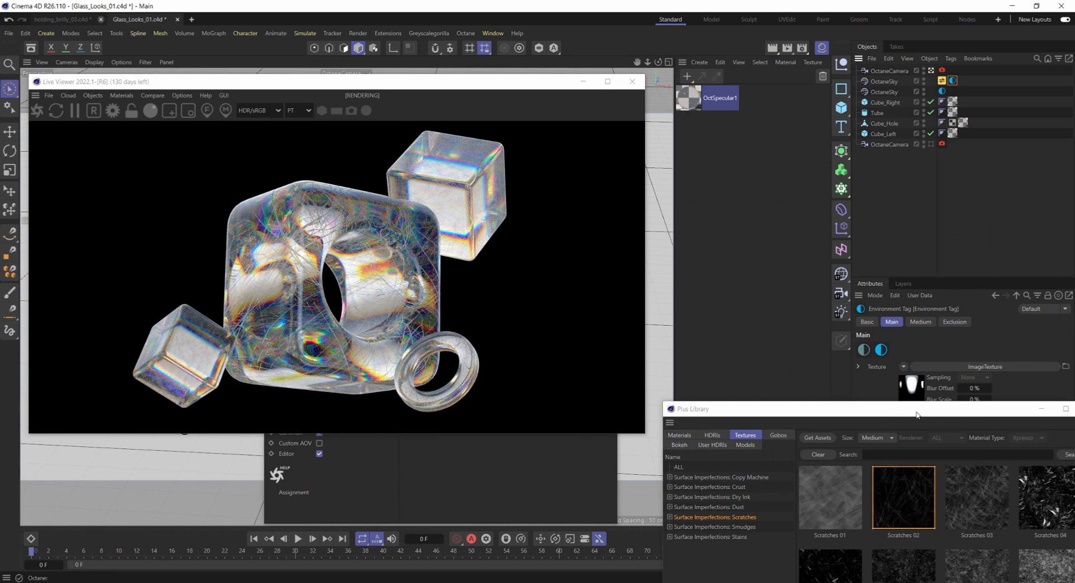
pyautogui.moveTo(709, 98)
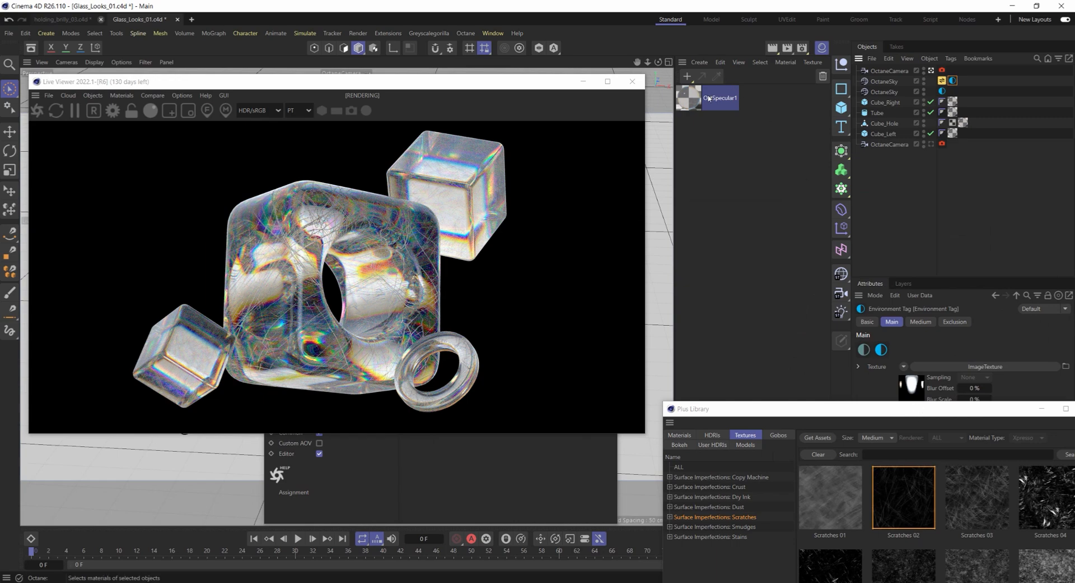
pyautogui.click(689, 98)
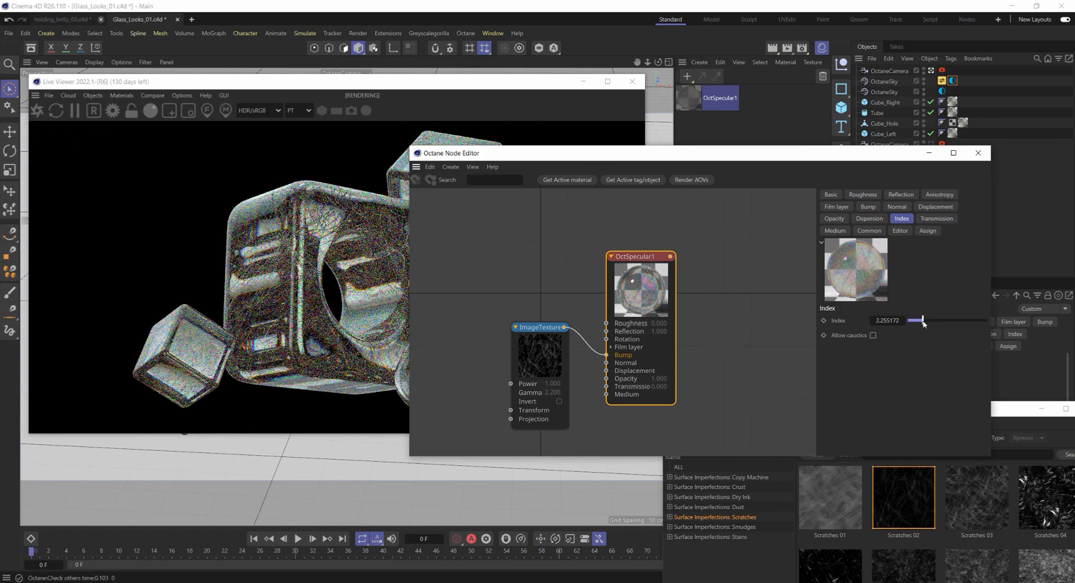
pyautogui.tripleClick(887, 320)
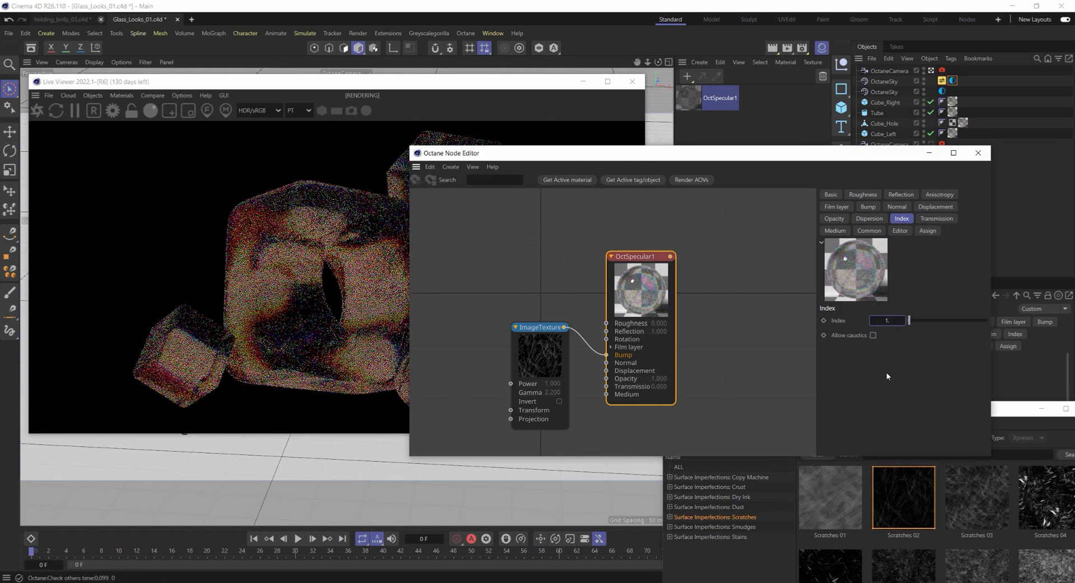
pyautogui.moveTo(450, 152); pyautogui.dragTo(679, 146)
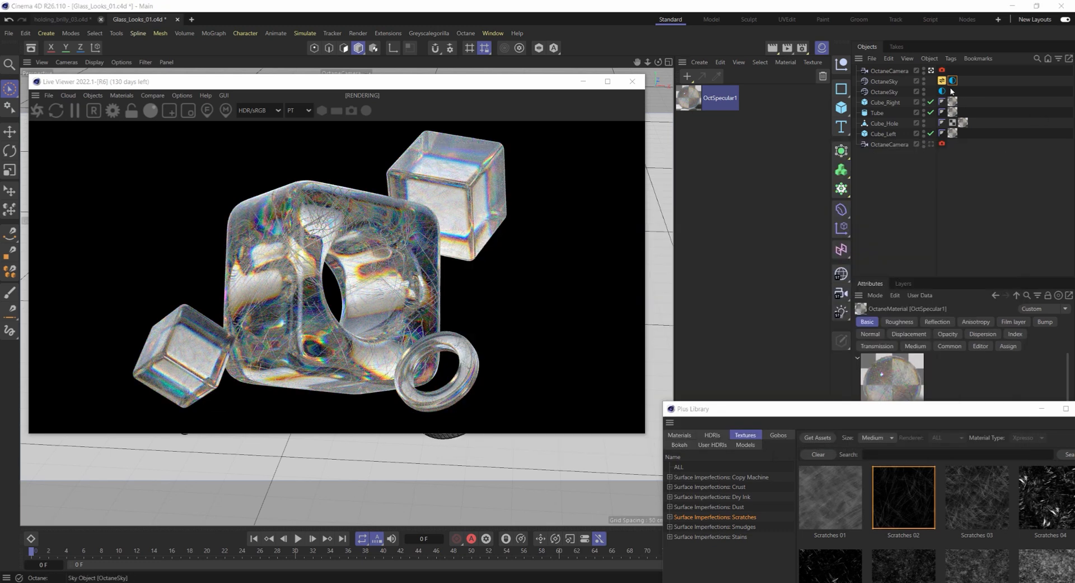
# - Browse the Pro Studios HDRIs, trying HDRI STUDIO vol2 007 and 030 as scene lighting
pyautogui.click(942, 80)
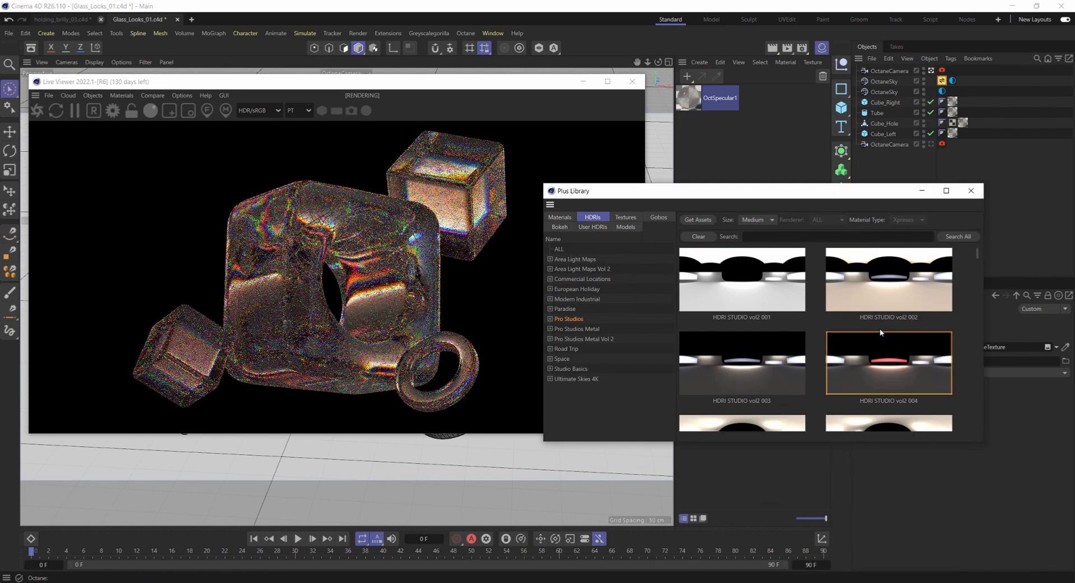
pyautogui.scroll(-3)
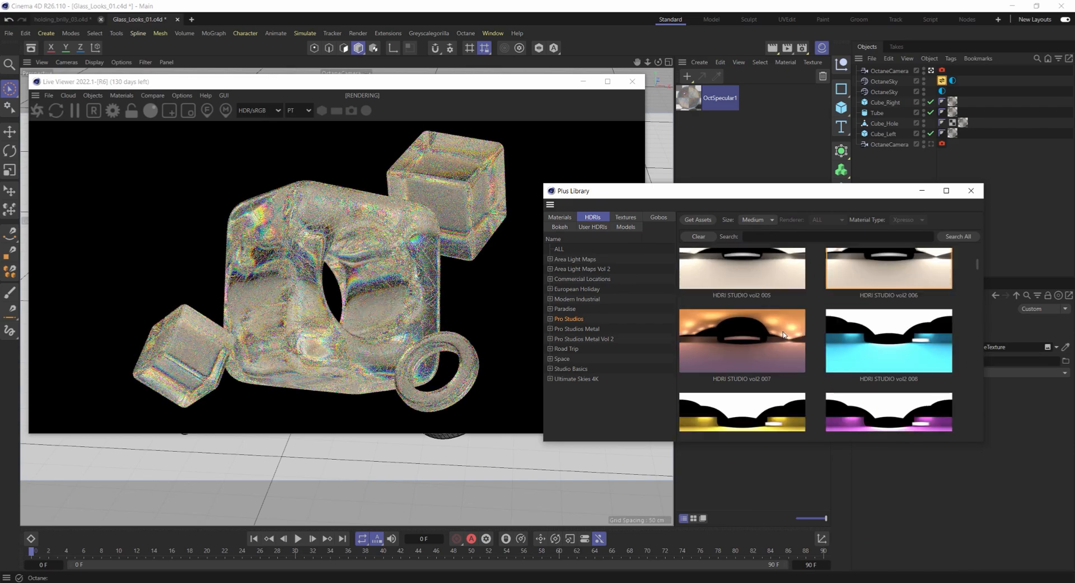
pyautogui.click(887, 341)
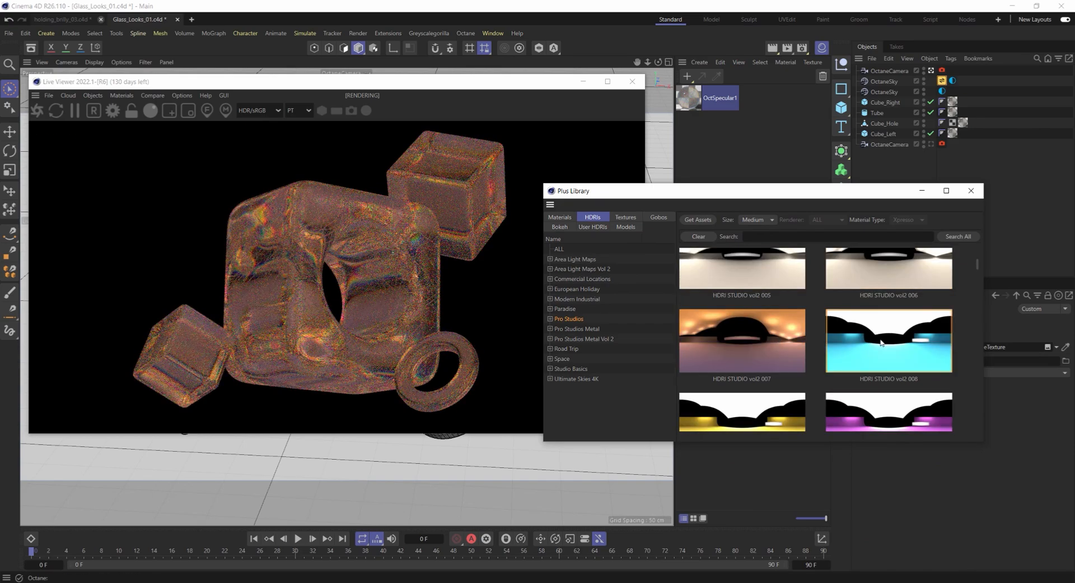
pyautogui.scroll(-3)
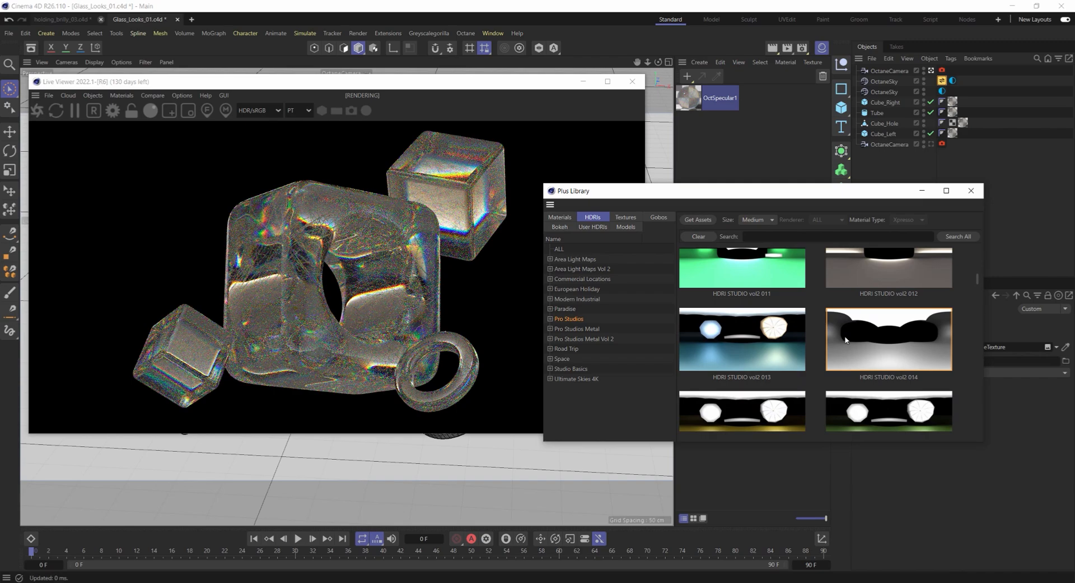
pyautogui.scroll(-3)
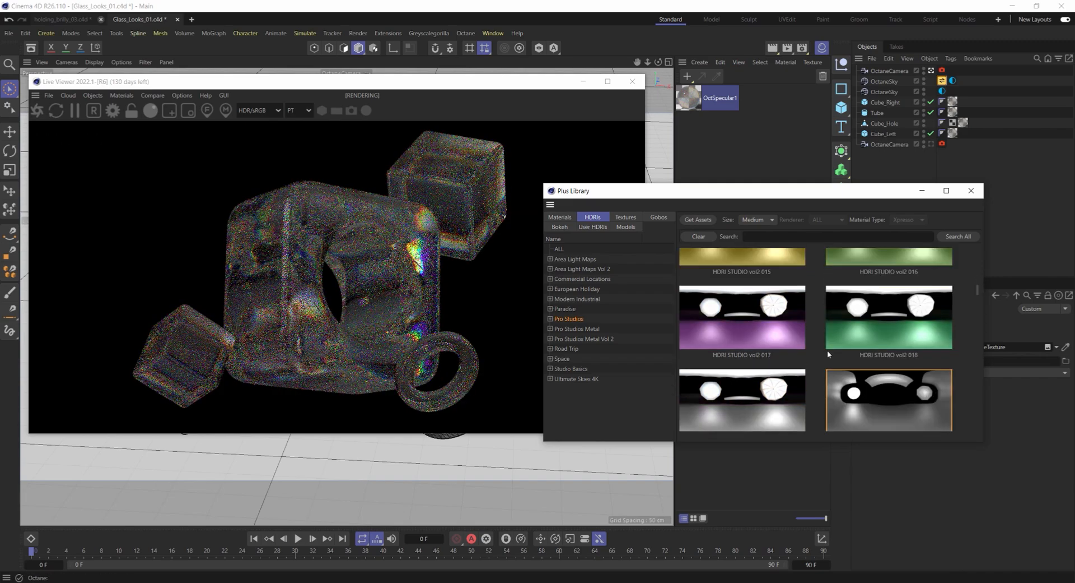
pyautogui.scroll(-3)
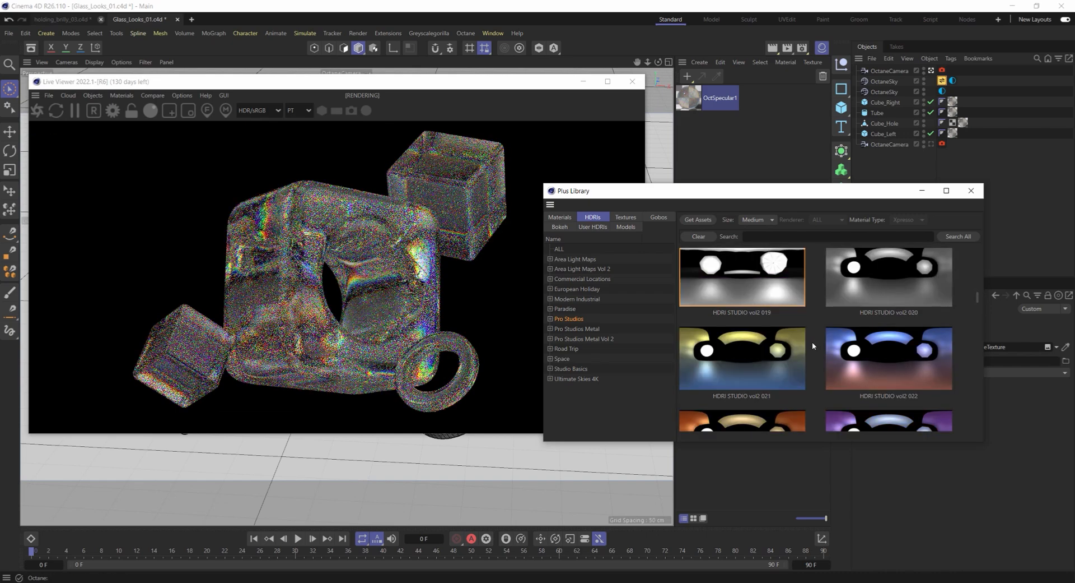
pyautogui.scroll(-3)
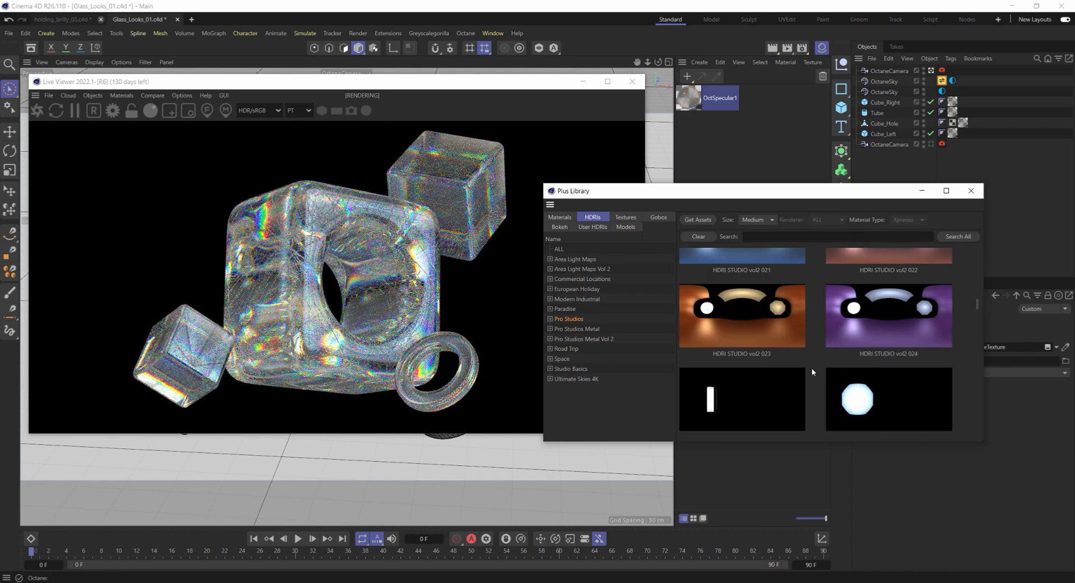
pyautogui.scroll(-3)
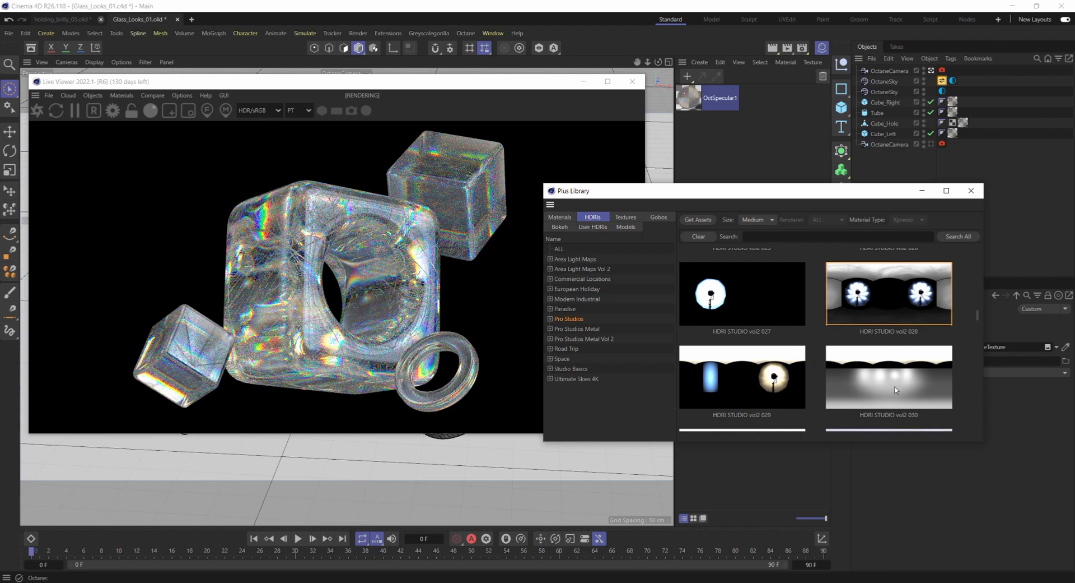
pyautogui.click(887, 376)
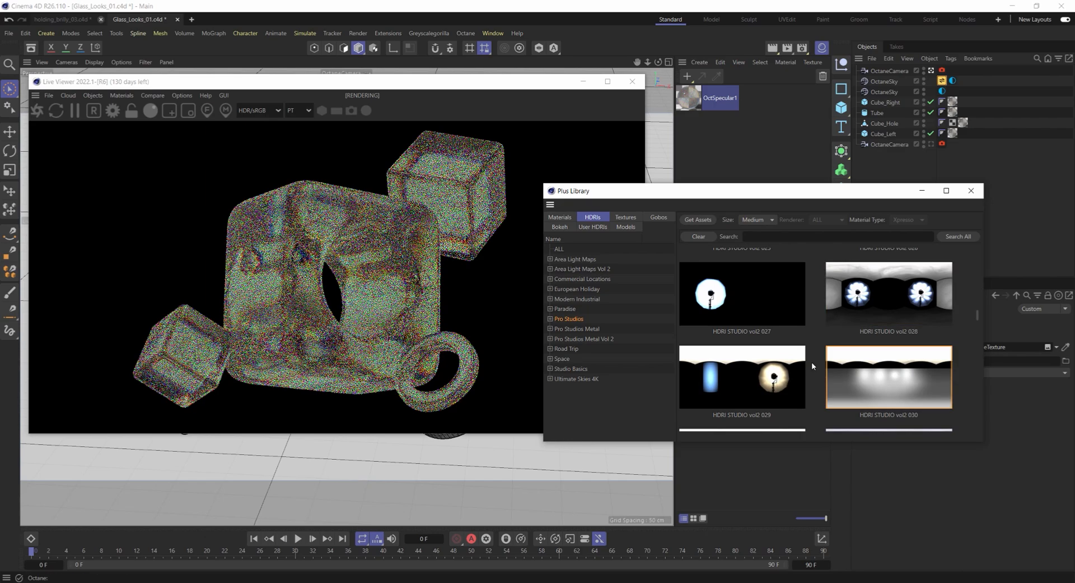
# - Try further studio HDRIs including vol2 047, settling on HDRI STUDIO vol2 055
pyautogui.scroll(-3)
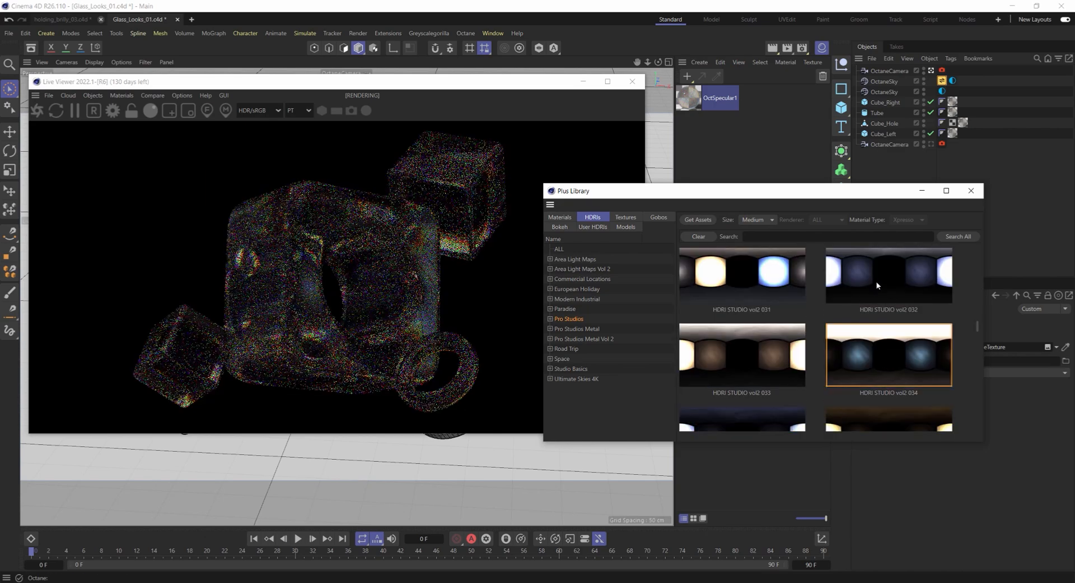
pyautogui.scroll(-3)
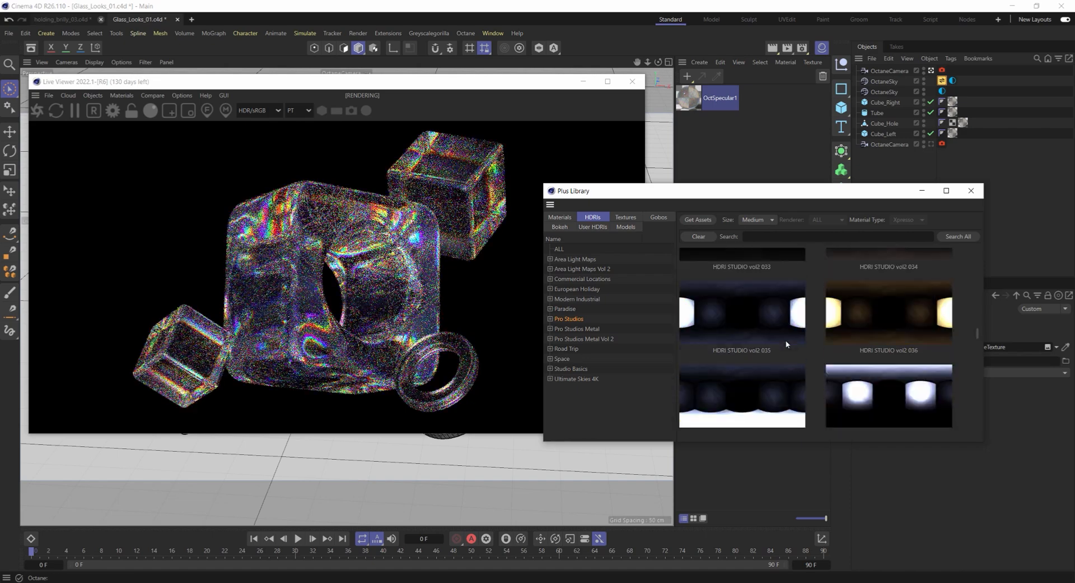
pyautogui.click(887, 395)
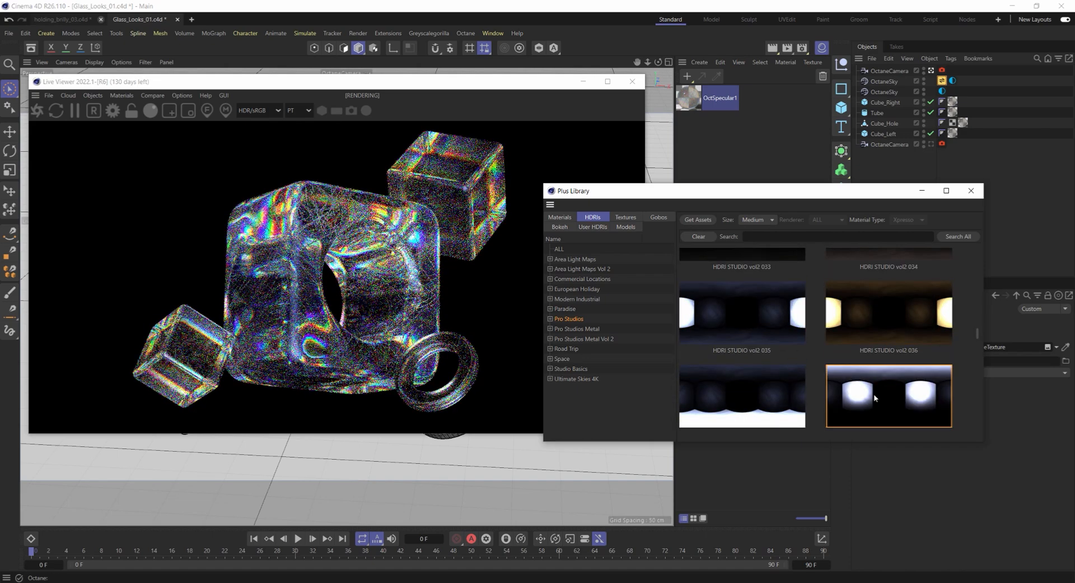
pyautogui.scroll(-3)
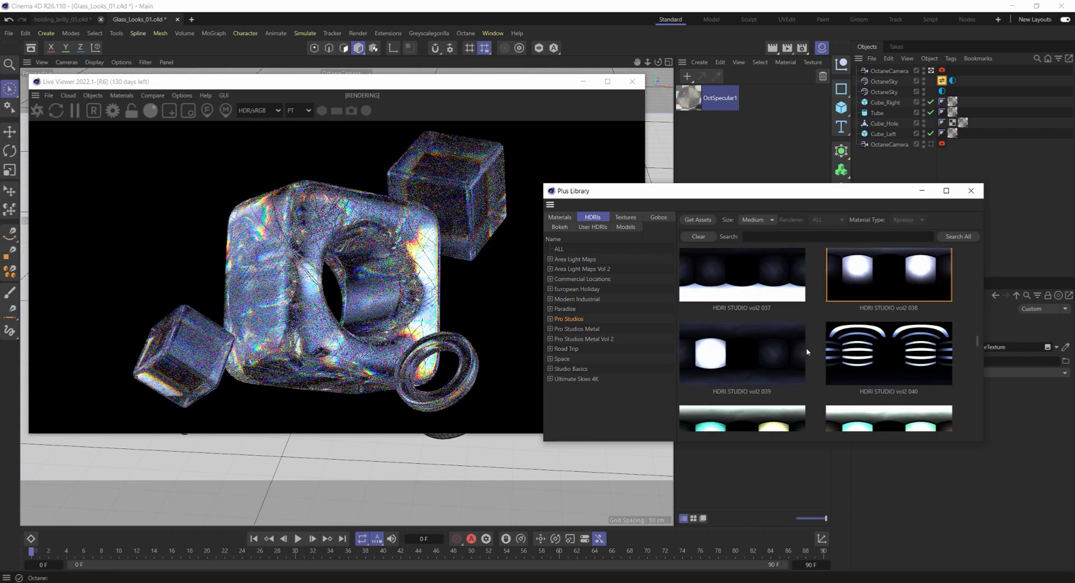
pyautogui.scroll(-3)
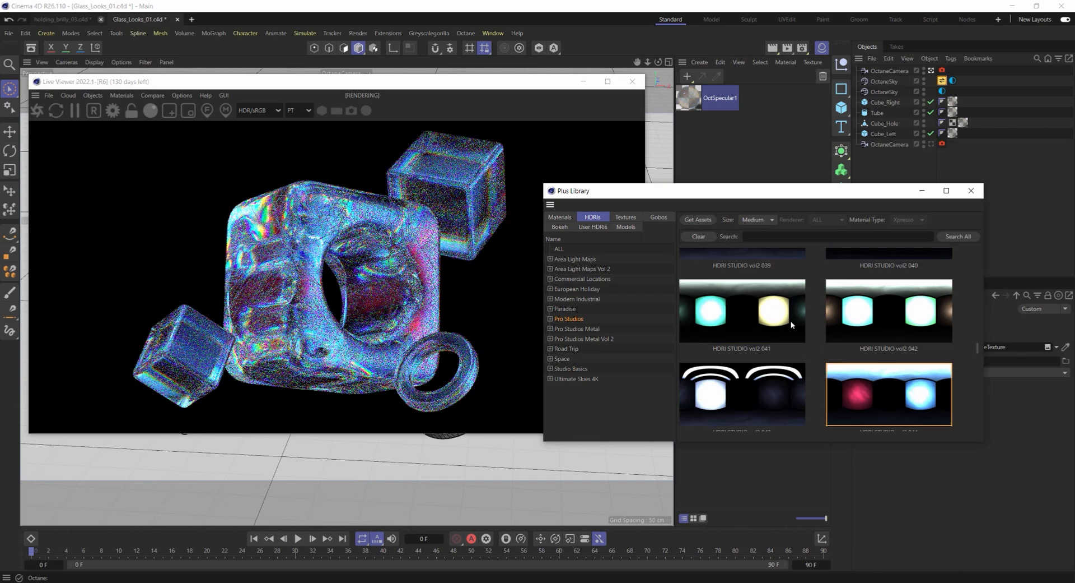
pyautogui.scroll(-3)
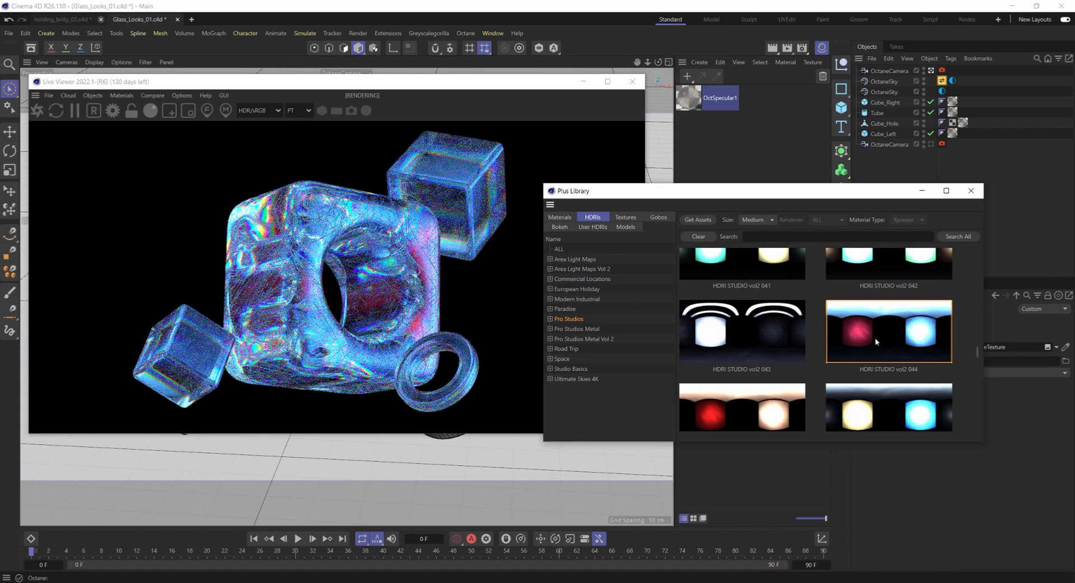
pyautogui.scroll(-3)
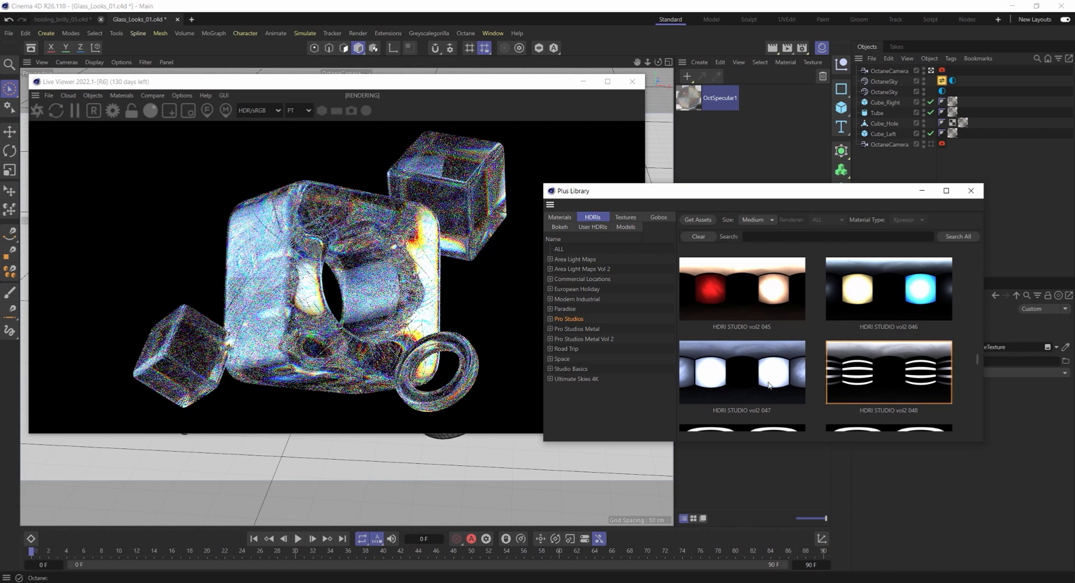
pyautogui.click(742, 372)
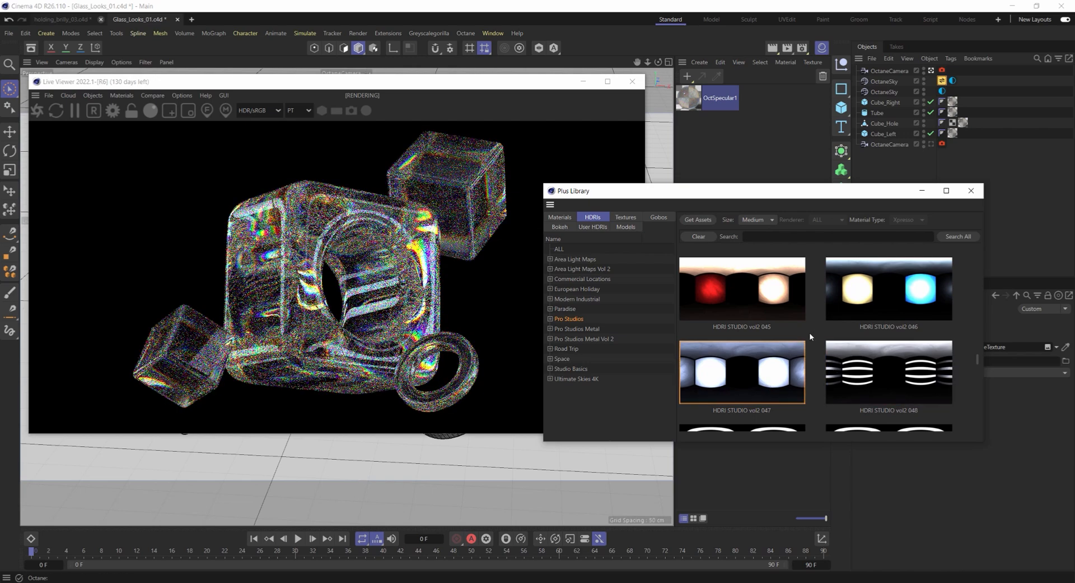
pyautogui.scroll(-3)
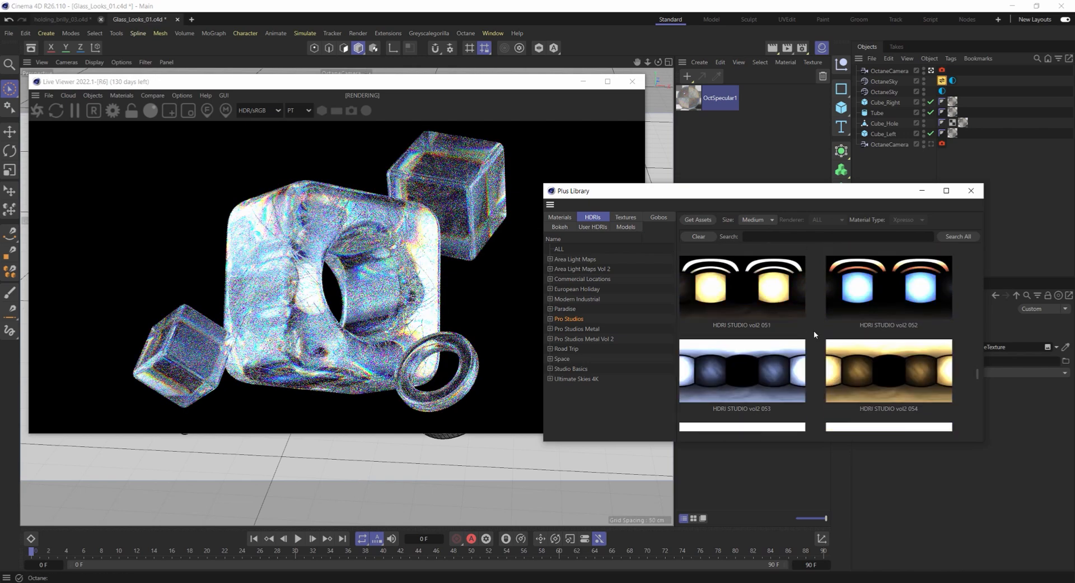
pyautogui.scroll(-3)
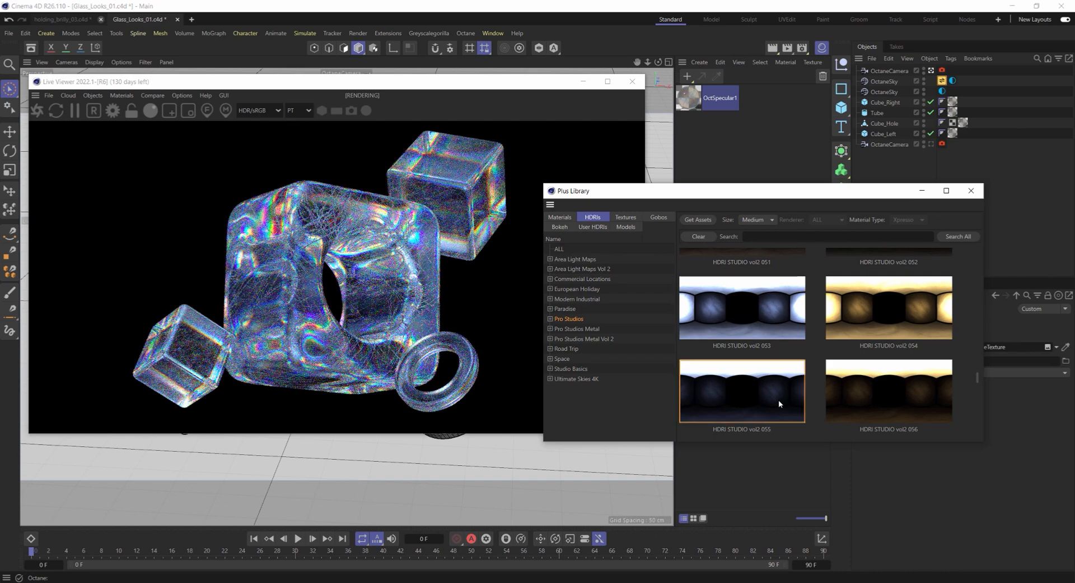
pyautogui.scroll(-3)
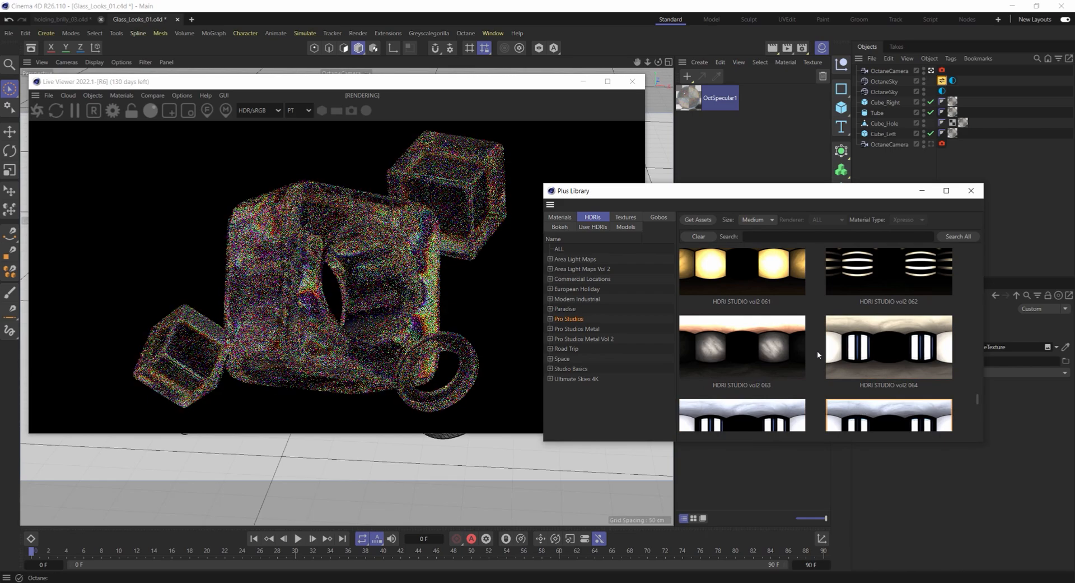
pyautogui.scroll(-3)
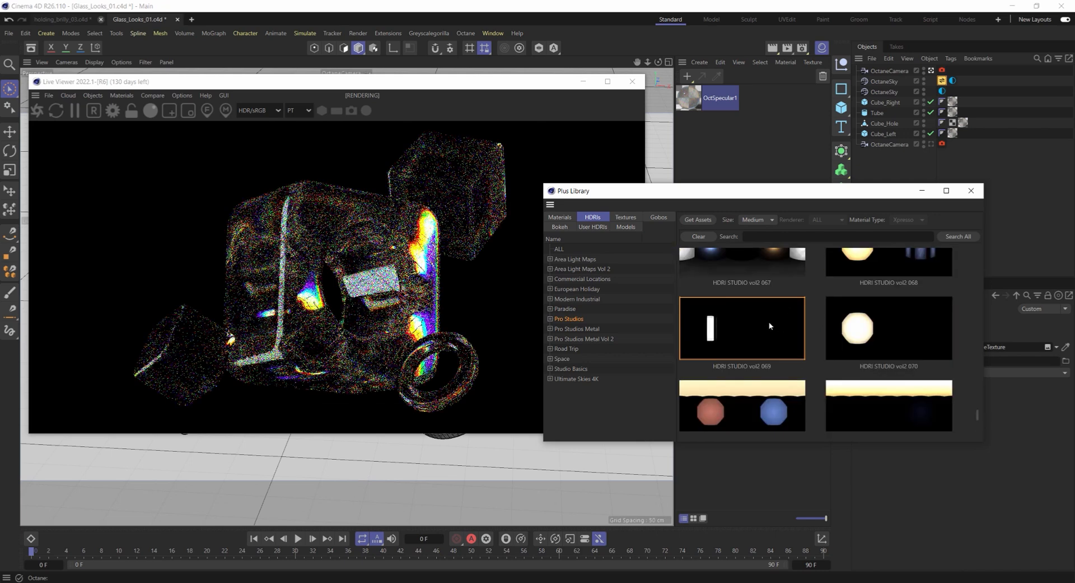
pyautogui.scroll(-3)
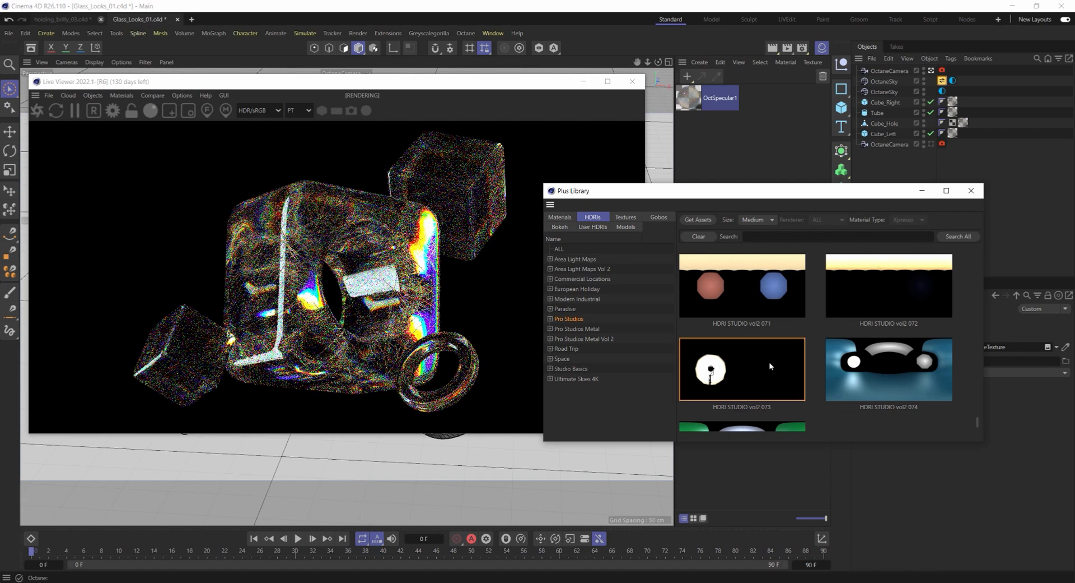
pyautogui.scroll(3)
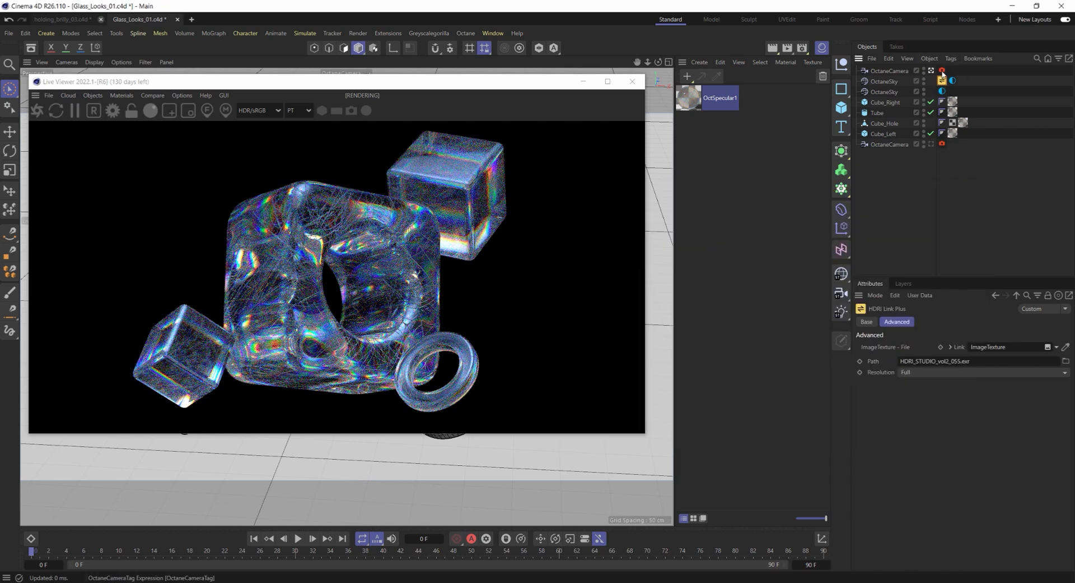
# - Retune the camera imager to exposure ~2.07 and gamma ~0.63 under HDRI STUDIO vol2 004
pyautogui.click(942, 71)
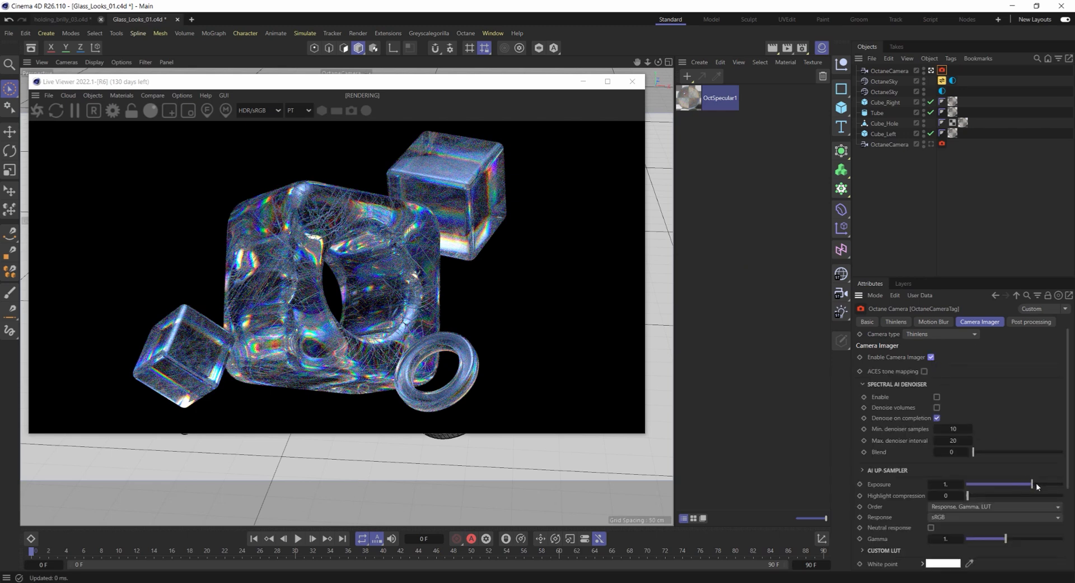
pyautogui.scroll(-3)
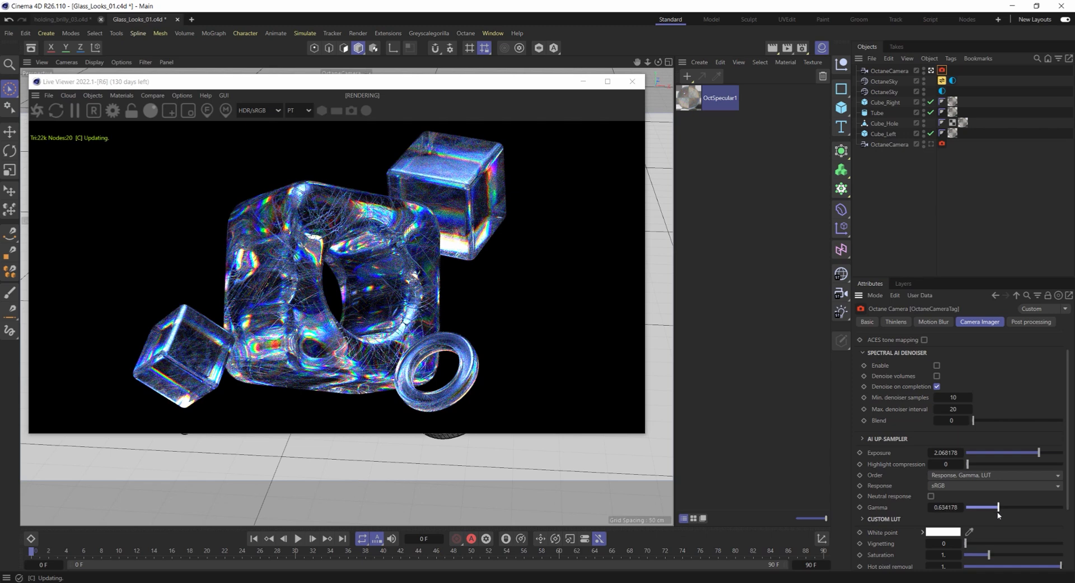
pyautogui.scroll(-3)
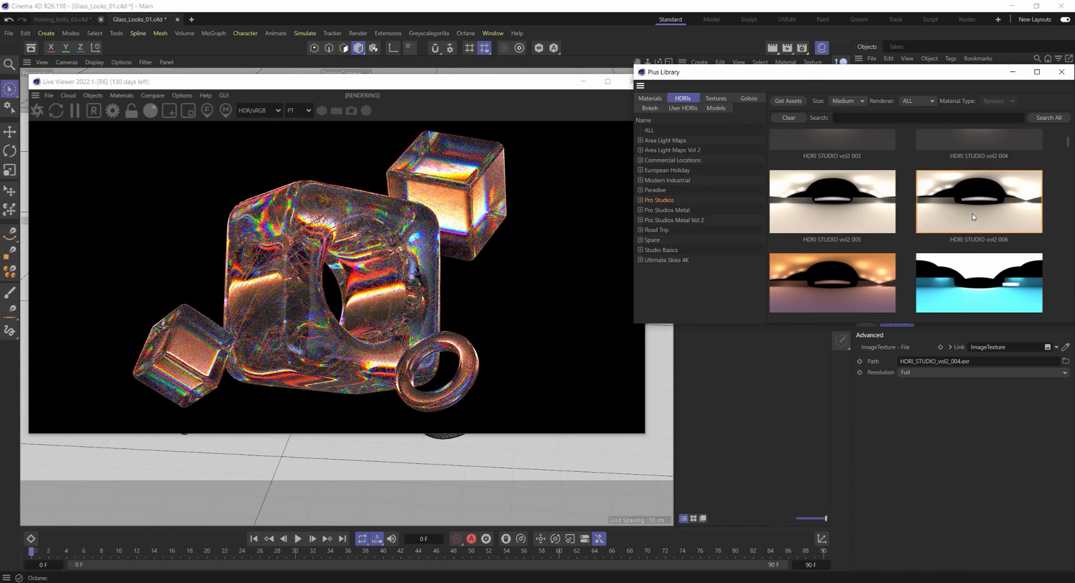
# - Close the Plus Library and raise the camera imager exposure to about 3.30 with highlight compression near 0.83
pyautogui.click(832, 201)
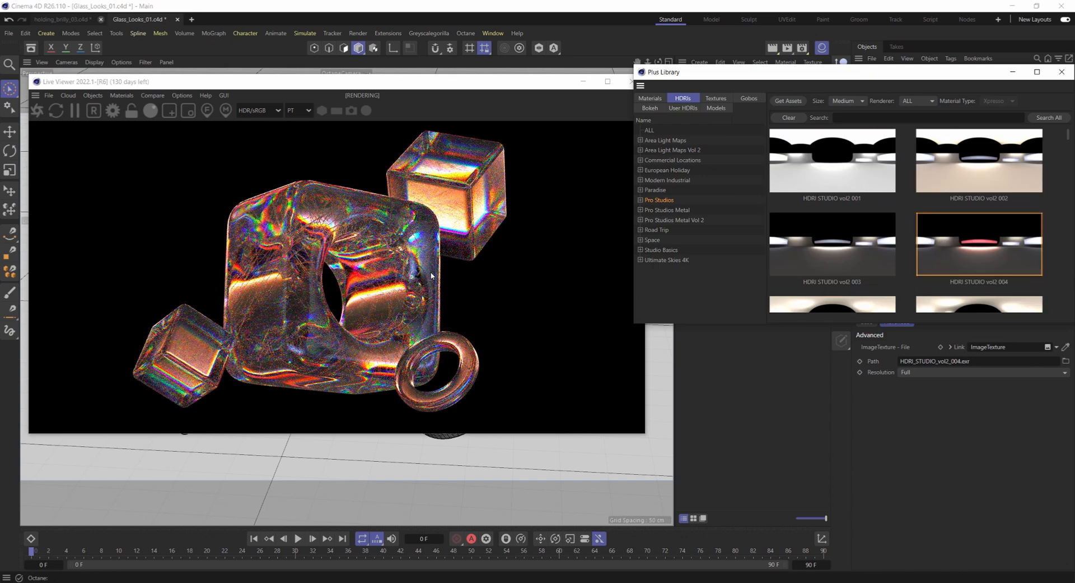
pyautogui.click(1061, 72)
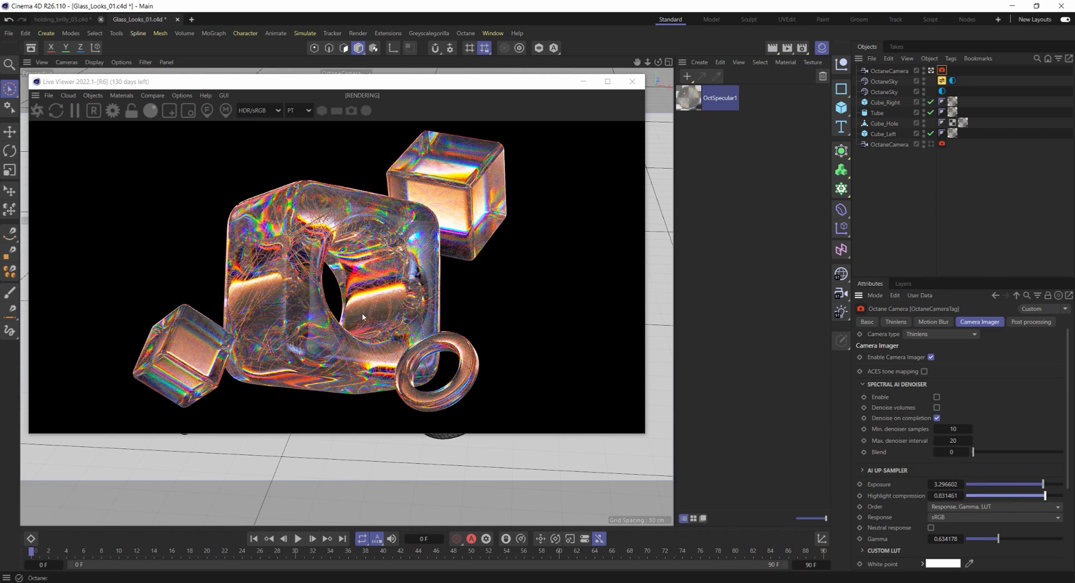
# - Lower gamma to about 0.49, raise saturation to about 1.27, and enable post-processing bloom and spectral glare
pyautogui.scroll(-3)
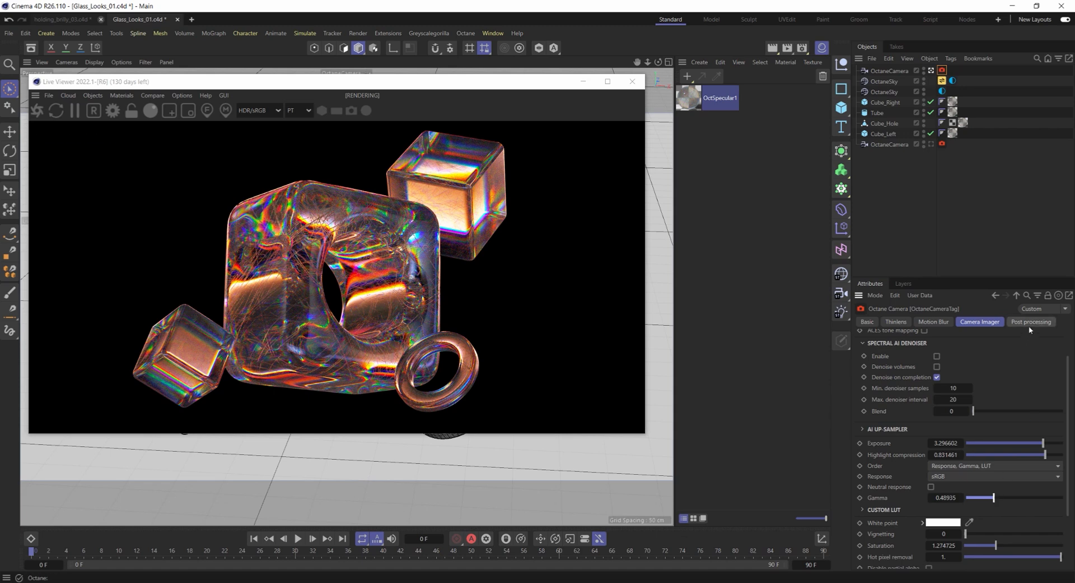
pyautogui.click(1030, 321)
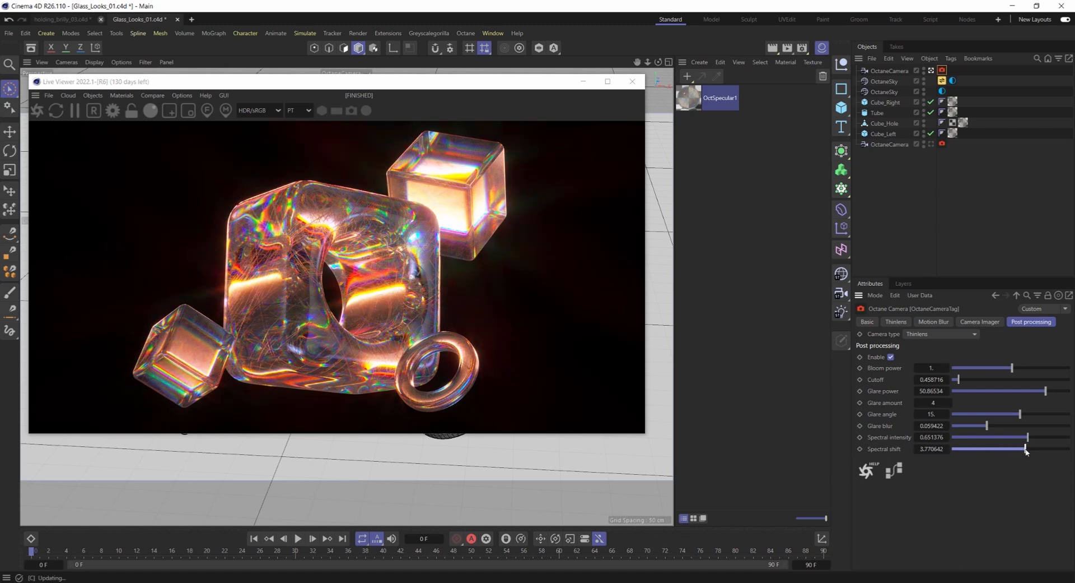
# - Back in Camera Imager, raise exposure to about 4.68 and highlight compression to 0.97, with gamma near 0.38
pyautogui.click(980, 321)
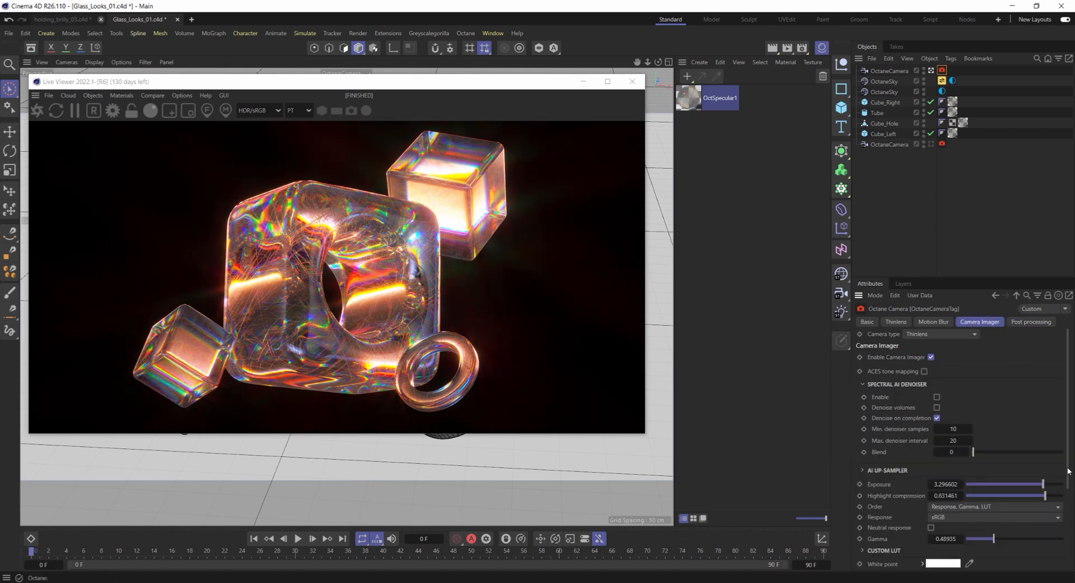
pyautogui.scroll(-3)
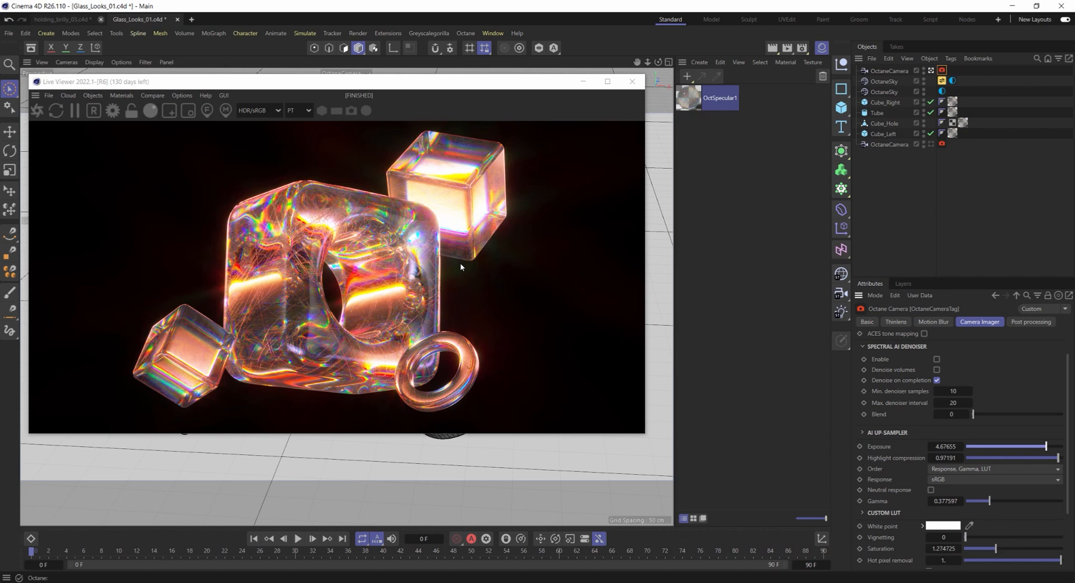
pyautogui.click(942, 80)
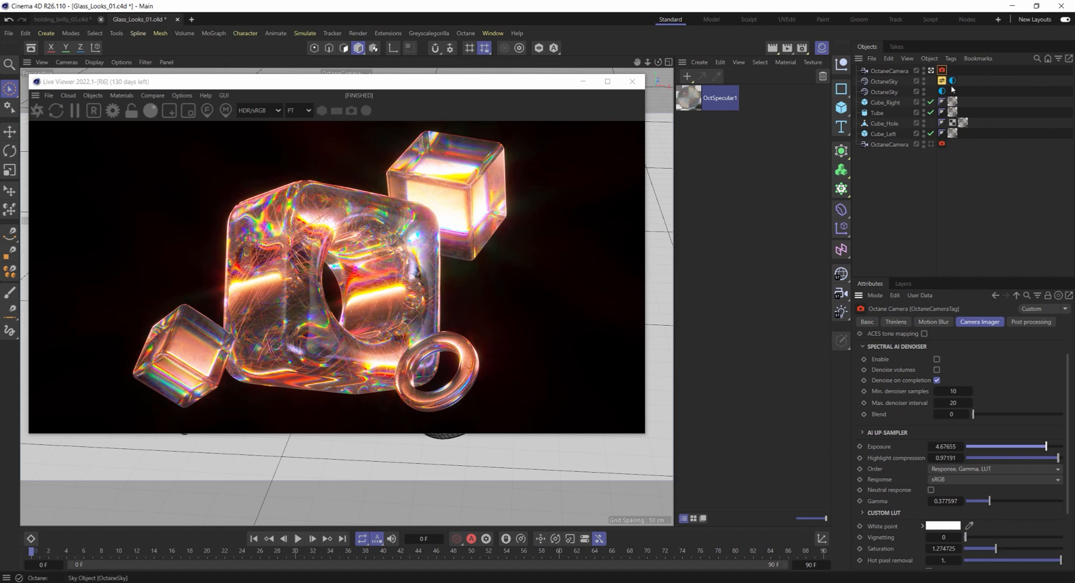
pyautogui.moveTo(547, 281)
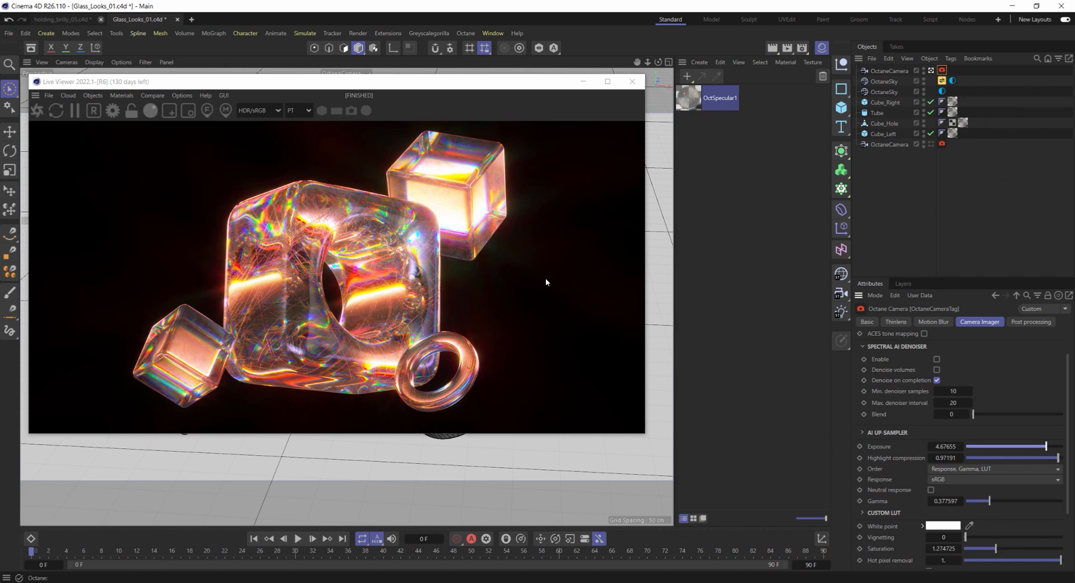
pyautogui.moveTo(527, 286)
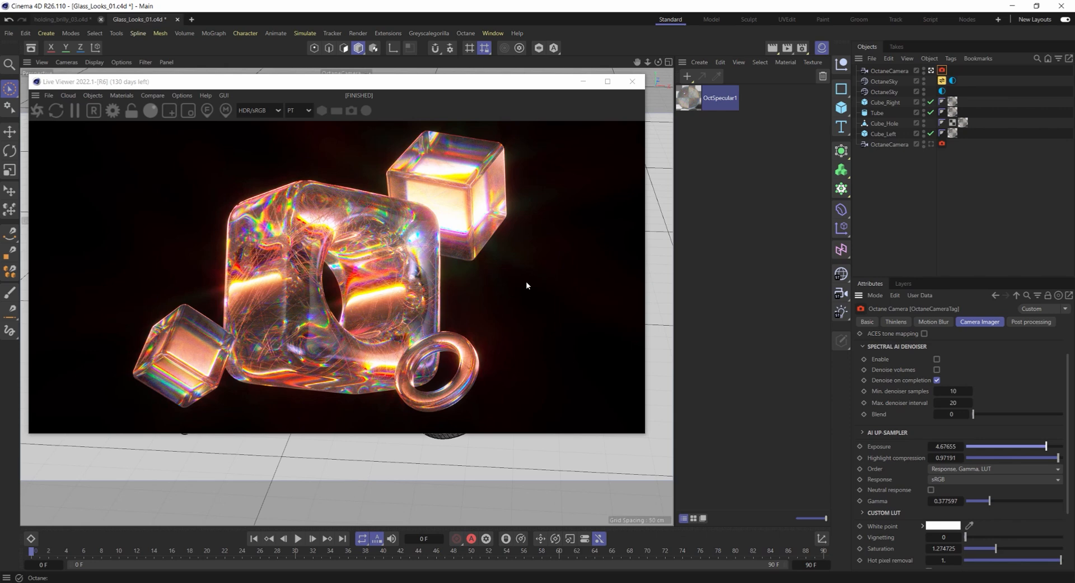